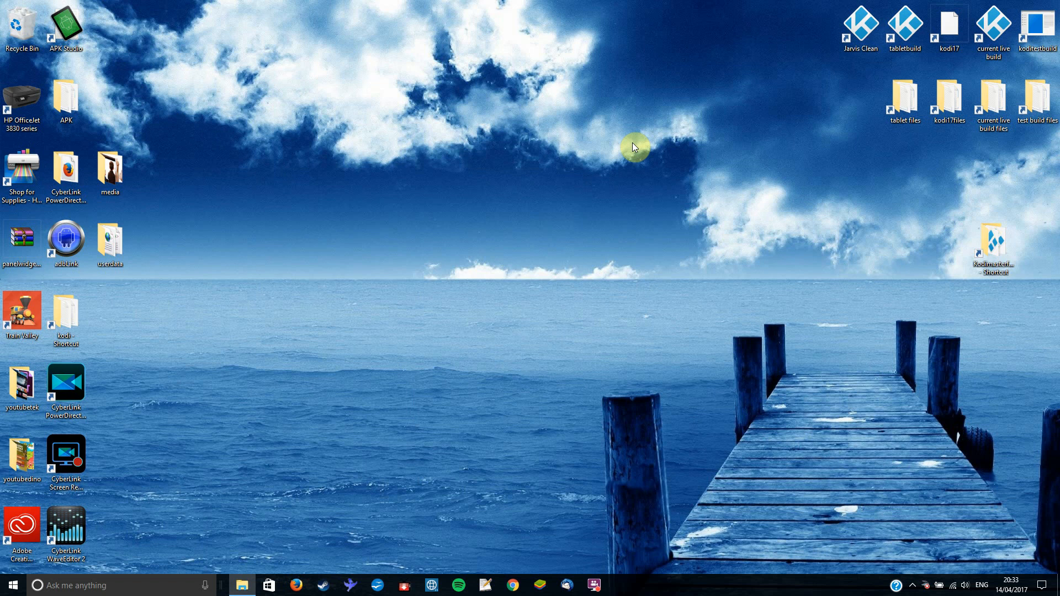
pyautogui.moveTo(539, 106)
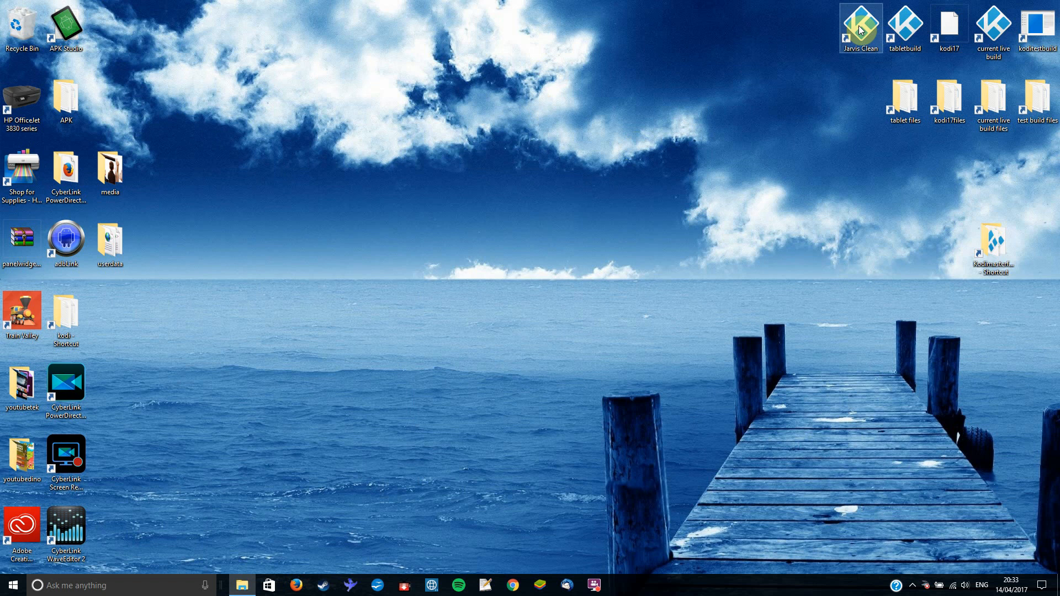
pyautogui.moveTo(861, 28)
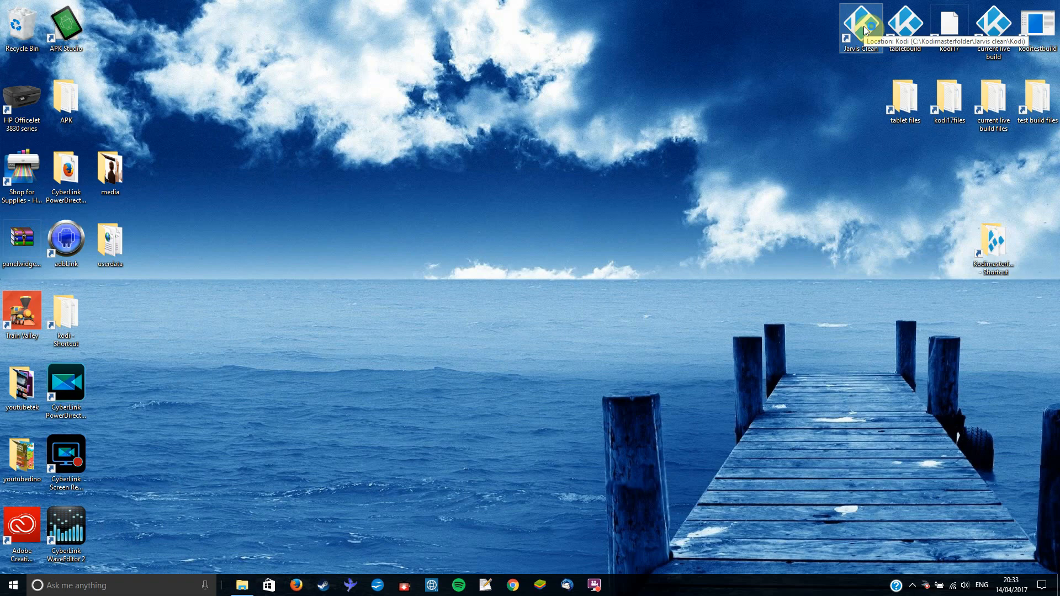
# Launch the Jarvis Clean Kodi build from its desktop shortcut and exit it again.
pyautogui.doubleClick(860, 20)
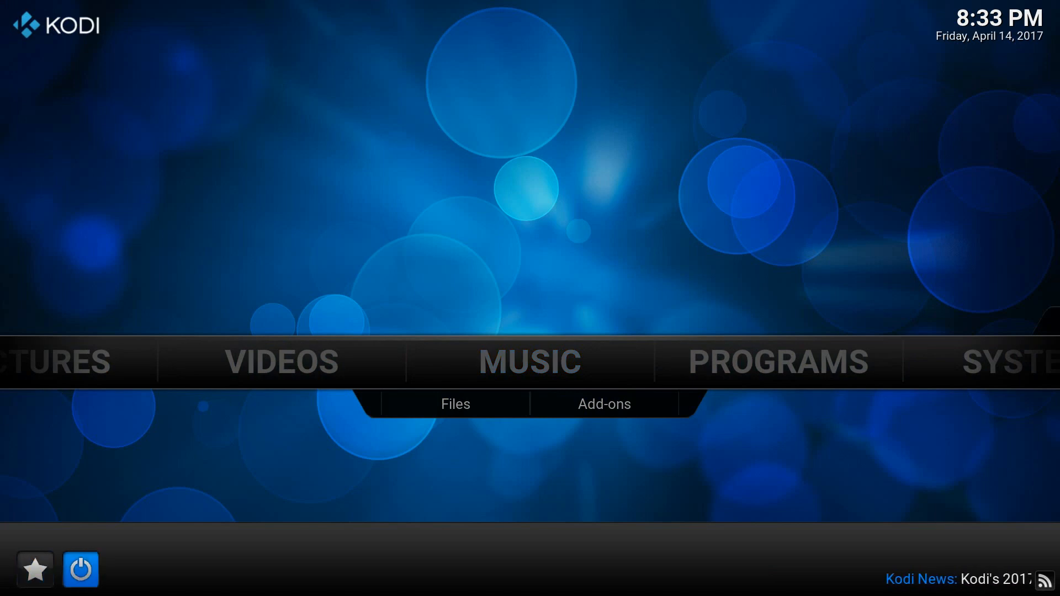
pyautogui.click(79, 569)
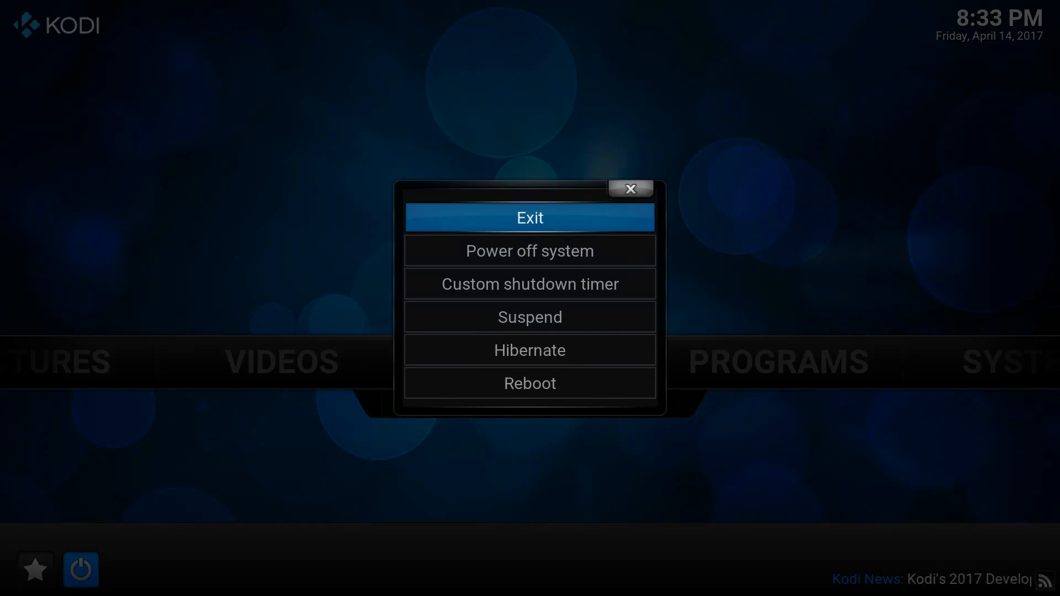
pyautogui.click(529, 217)
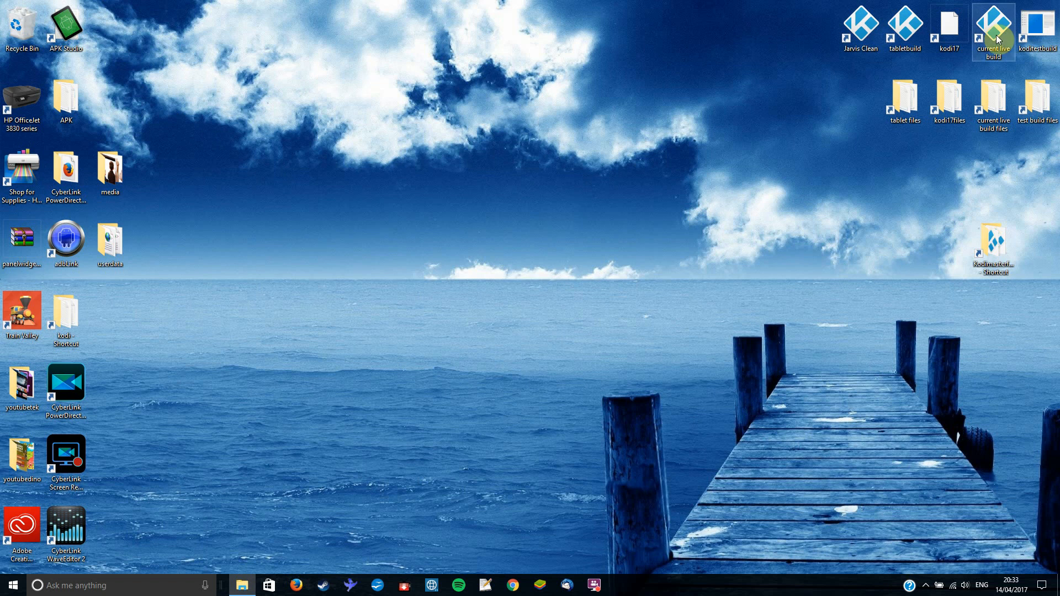
pyautogui.moveTo(994, 39)
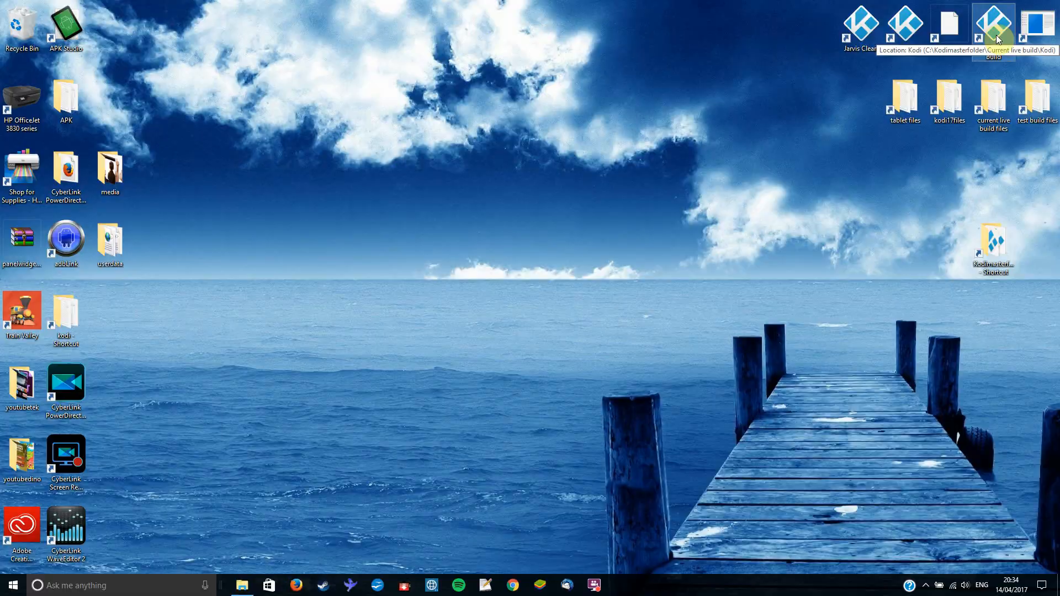
# Launch the current live Kodi build from its shortcut and exit it again.
pyautogui.doubleClick(993, 27)
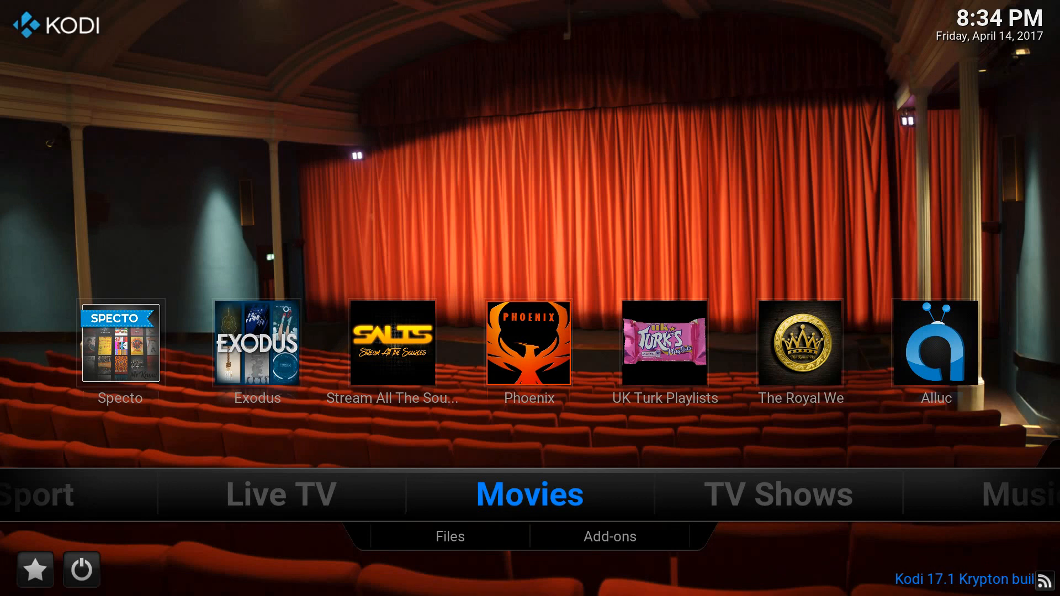
pyautogui.click(608, 537)
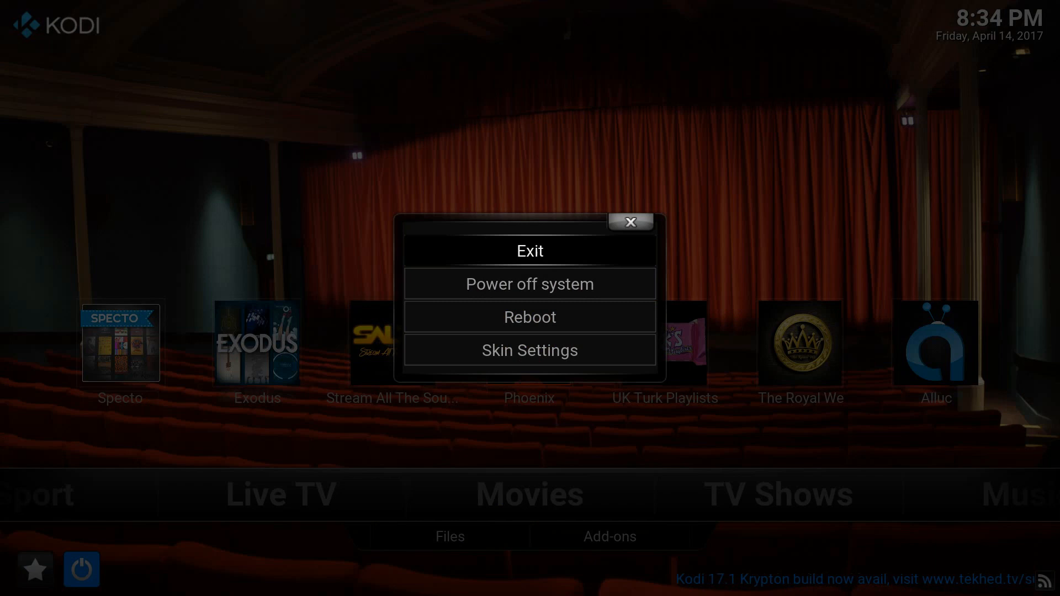
pyautogui.click(530, 251)
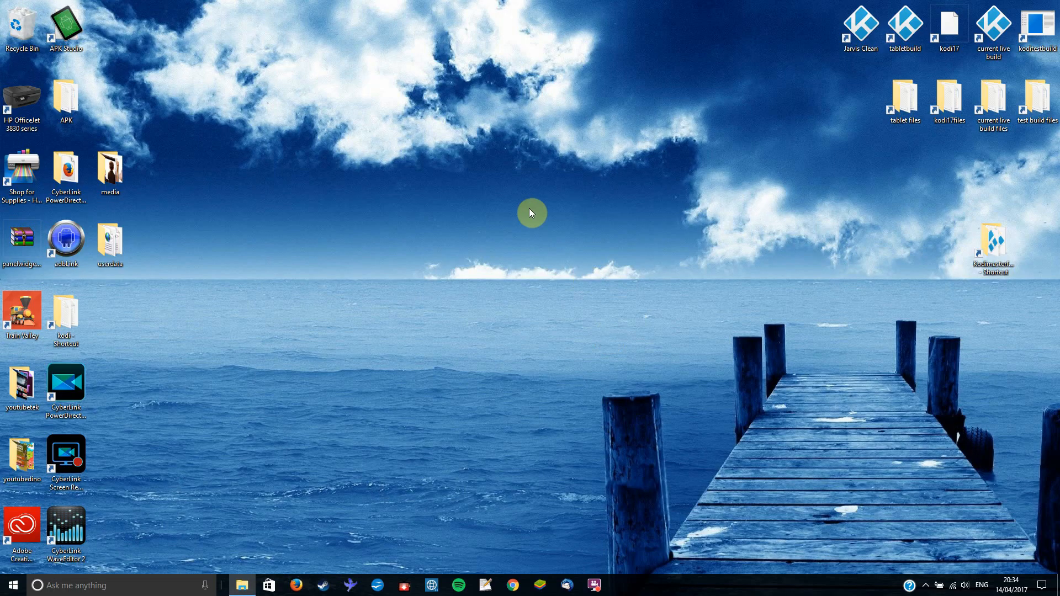
pyautogui.click(949, 27)
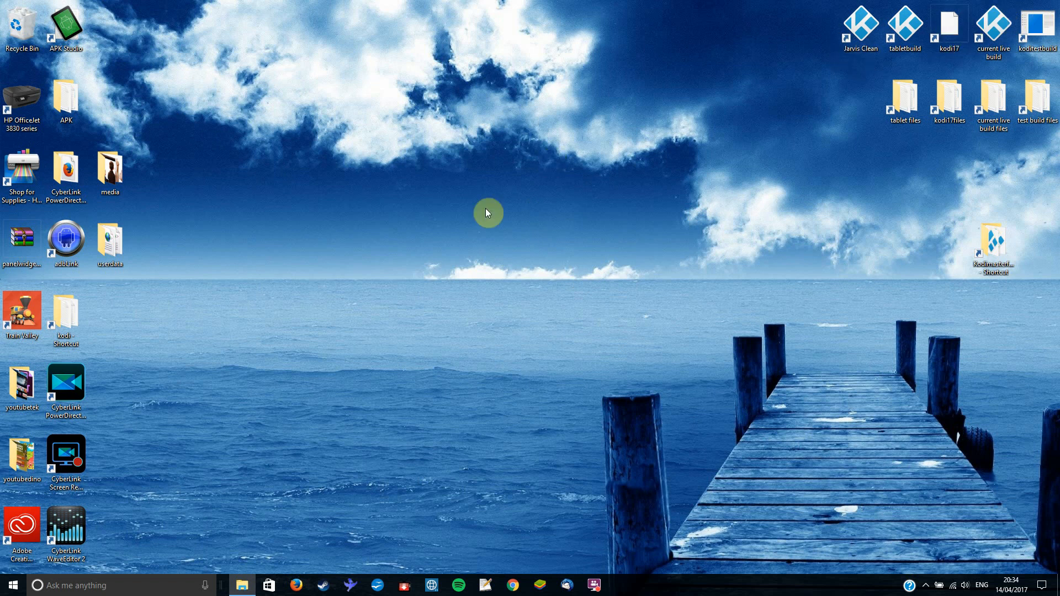
pyautogui.moveTo(401, 282)
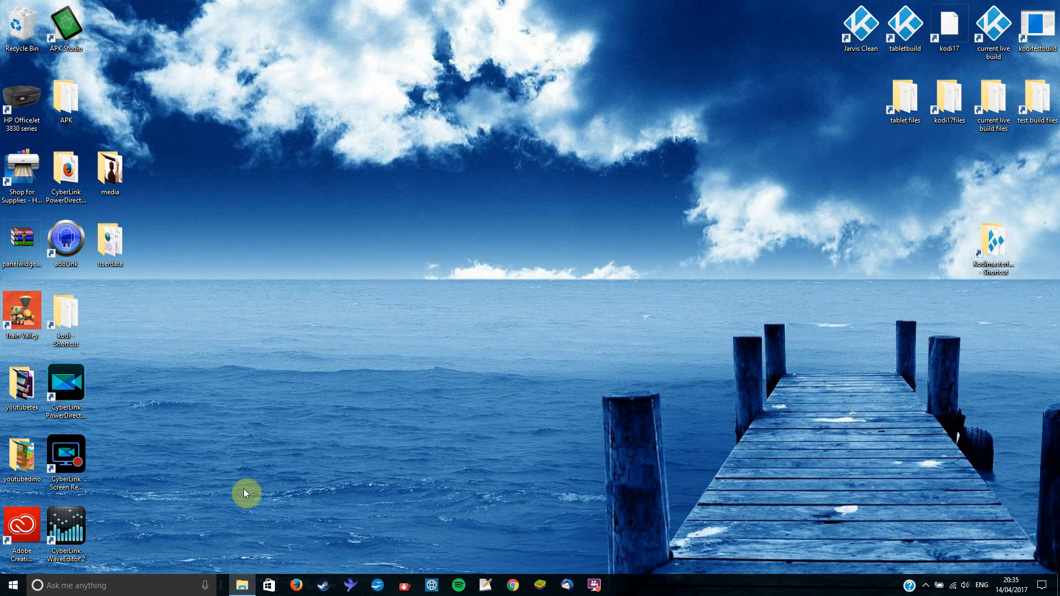
# Show Kodimasterfolder in File Explorer with the kodi-17.1-Krypton.exe installer selected.
pyautogui.click(241, 585)
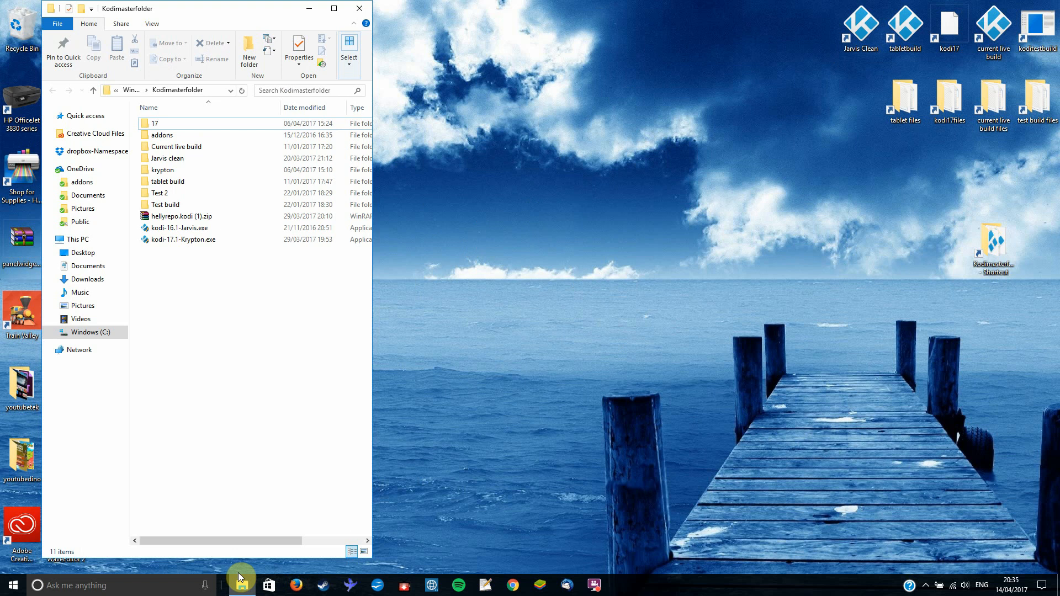
pyautogui.click(183, 239)
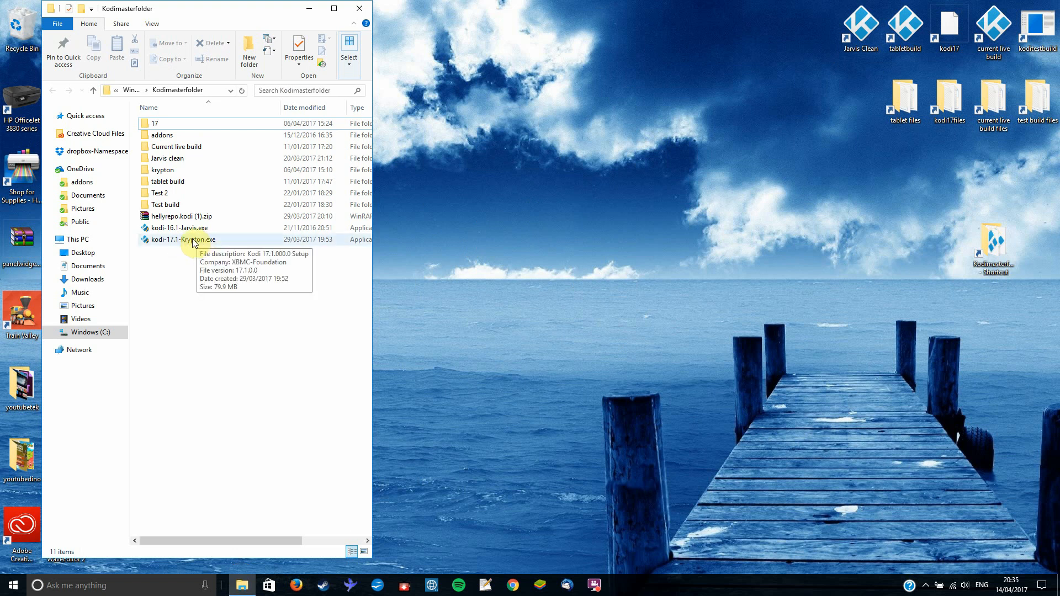
pyautogui.click(184, 240)
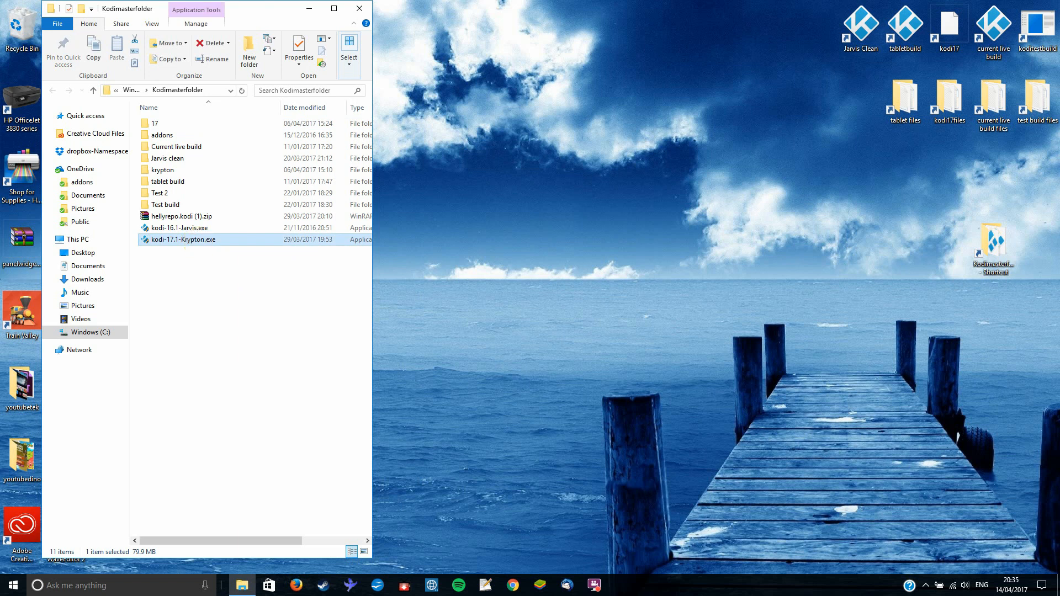
# Run the Krypton installer, accept the licence and keep full components up to the install location page.
pyautogui.doubleClick(182, 240)
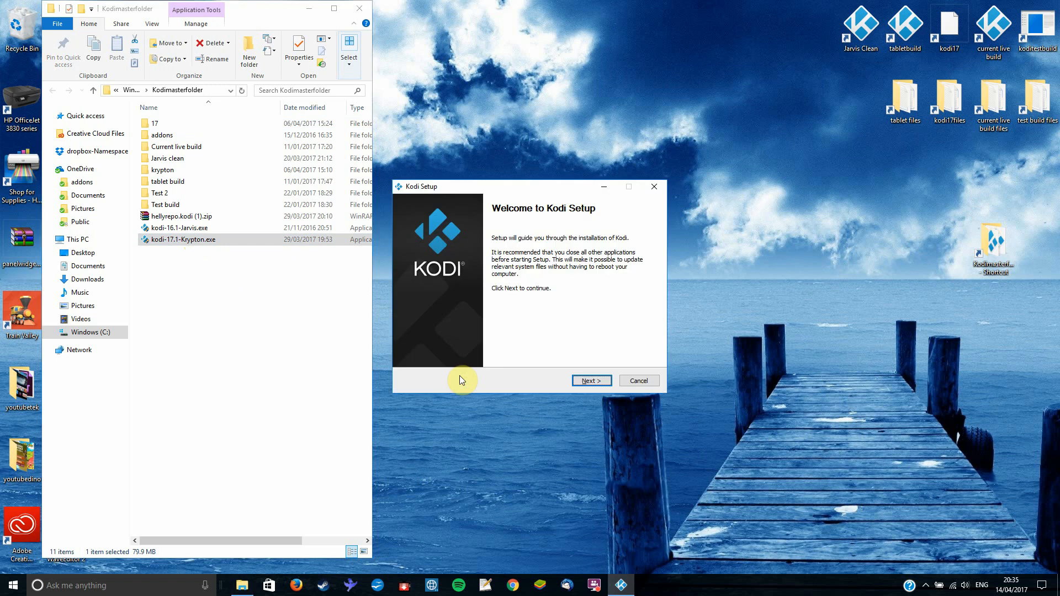
pyautogui.click(590, 380)
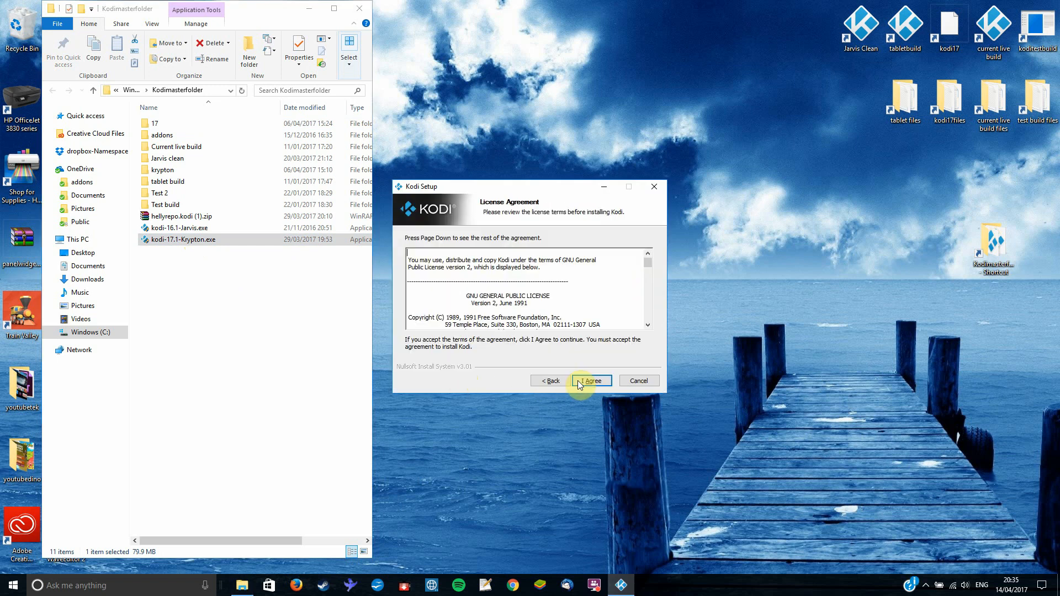
pyautogui.click(590, 380)
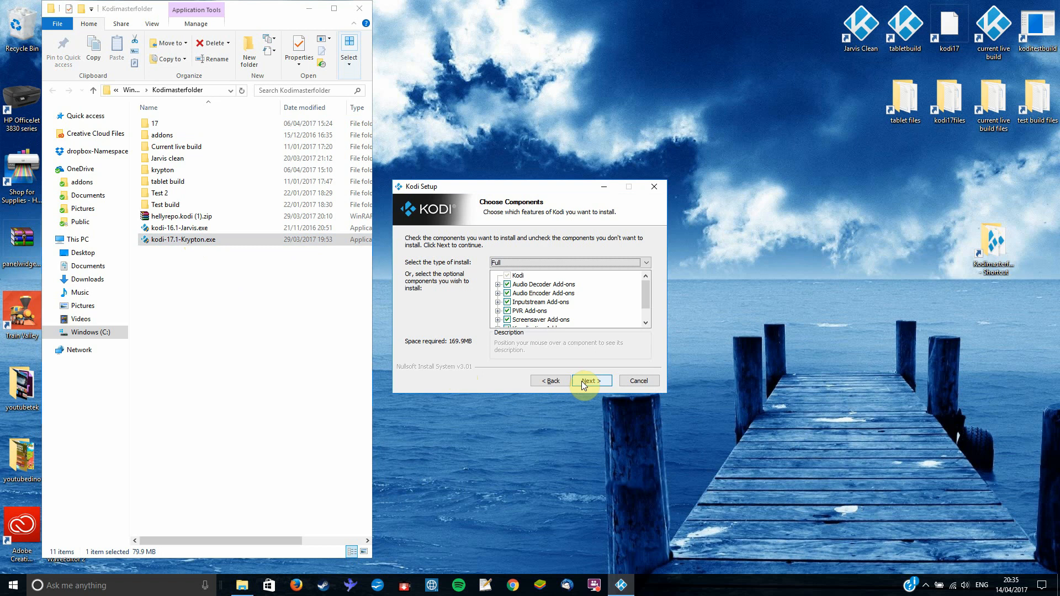
pyautogui.click(590, 380)
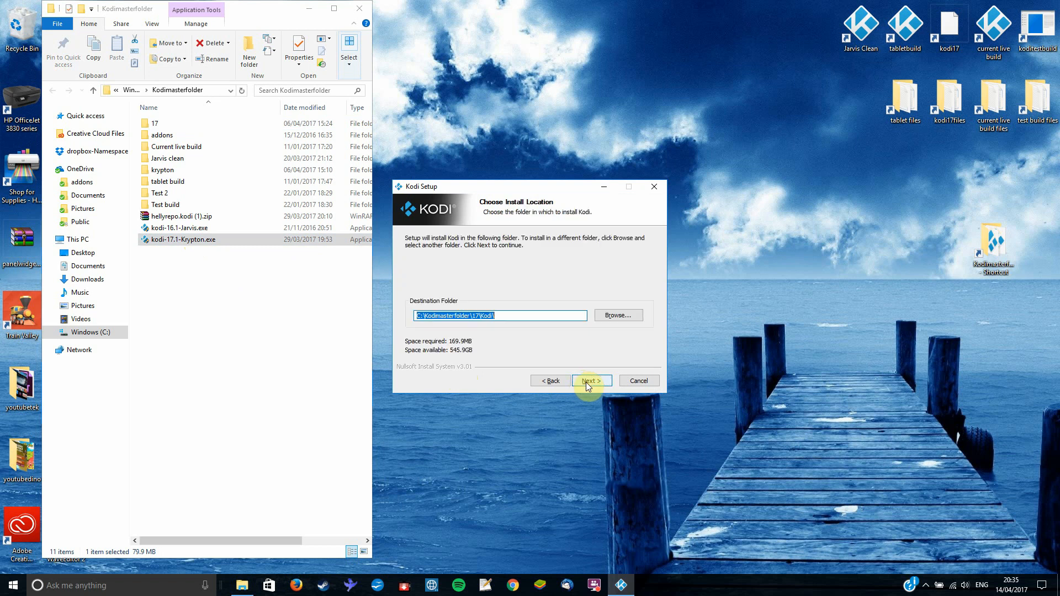
pyautogui.moveTo(534, 337)
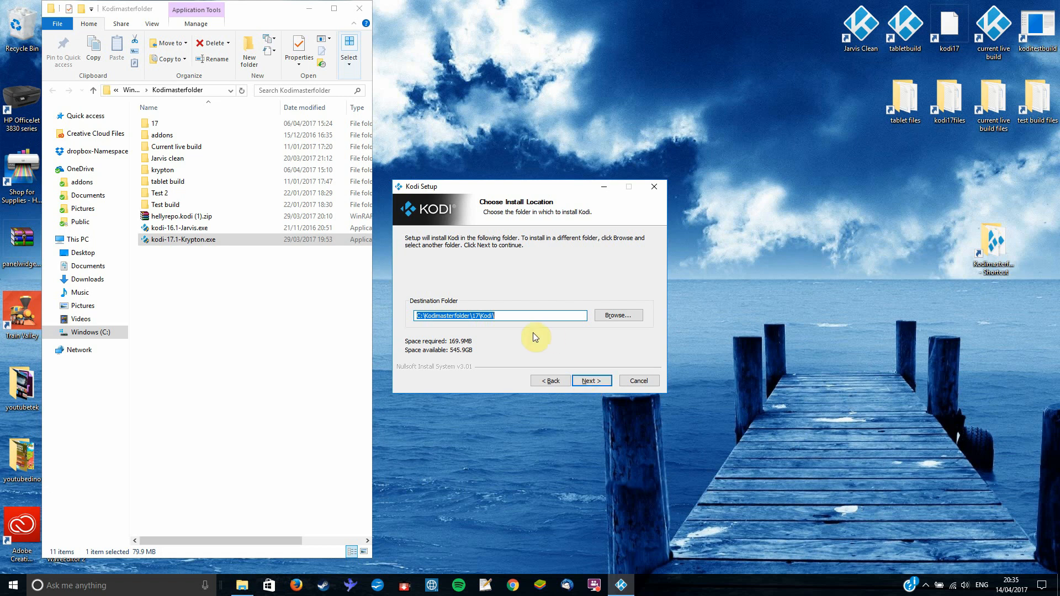
pyautogui.moveTo(495, 348)
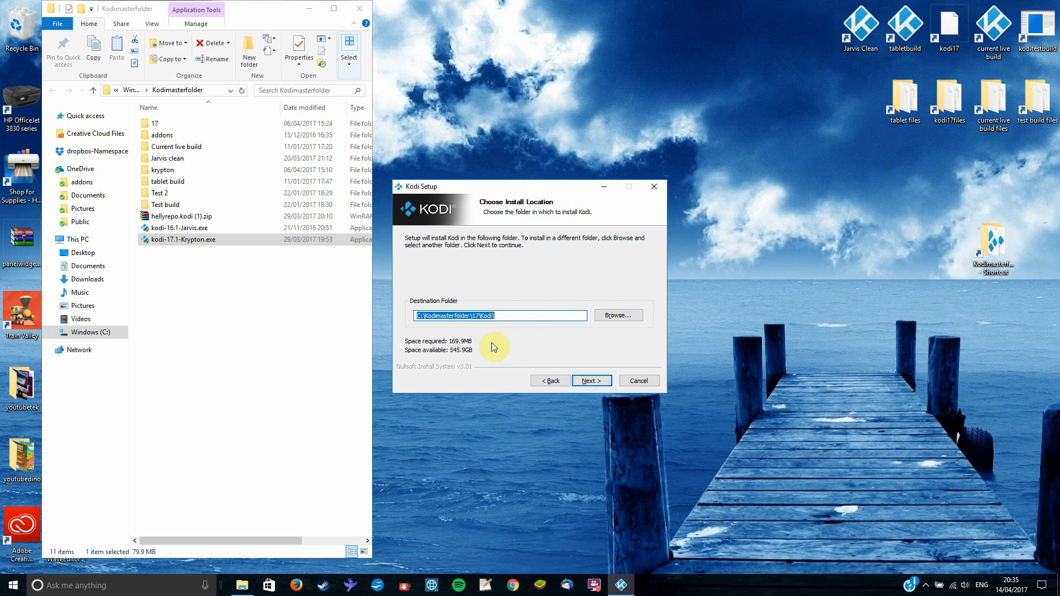
pyautogui.moveTo(512, 336)
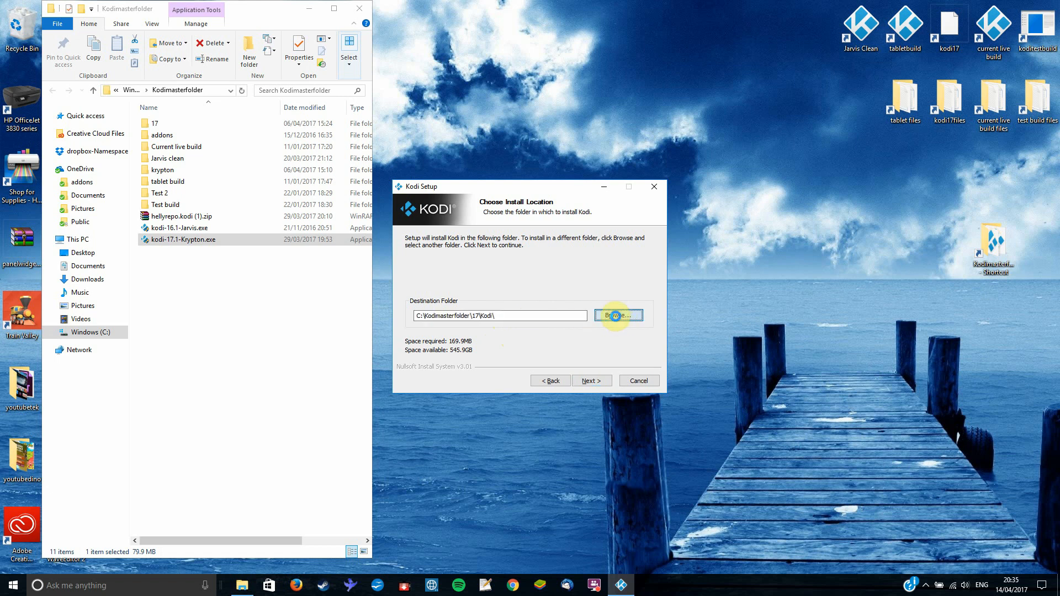
# Make a new 'kodi 17 video' folder in Kodimasterfolder as the install destination.
pyautogui.click(617, 315)
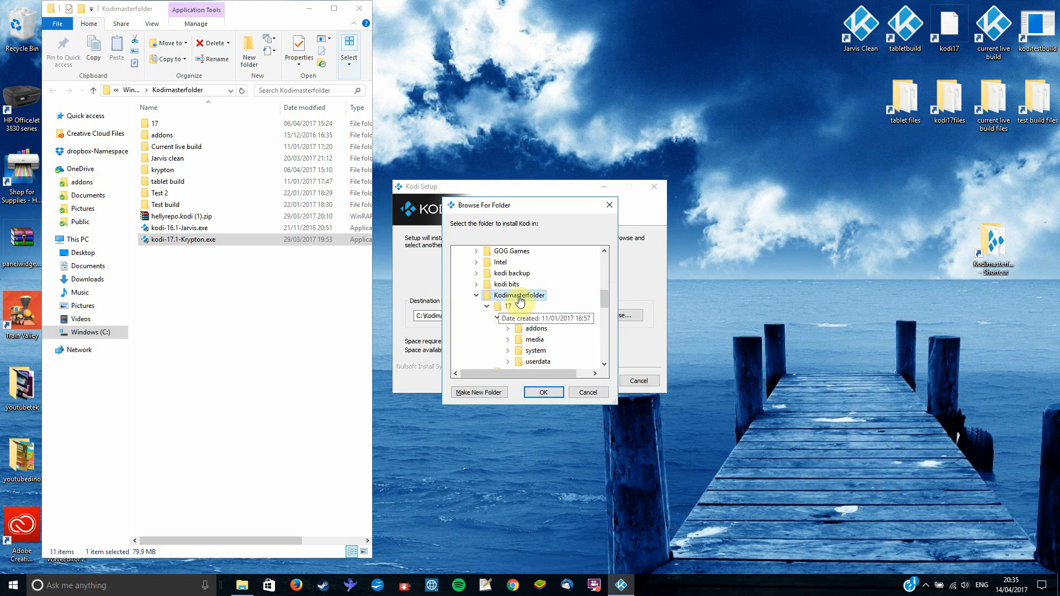
pyautogui.click(478, 392)
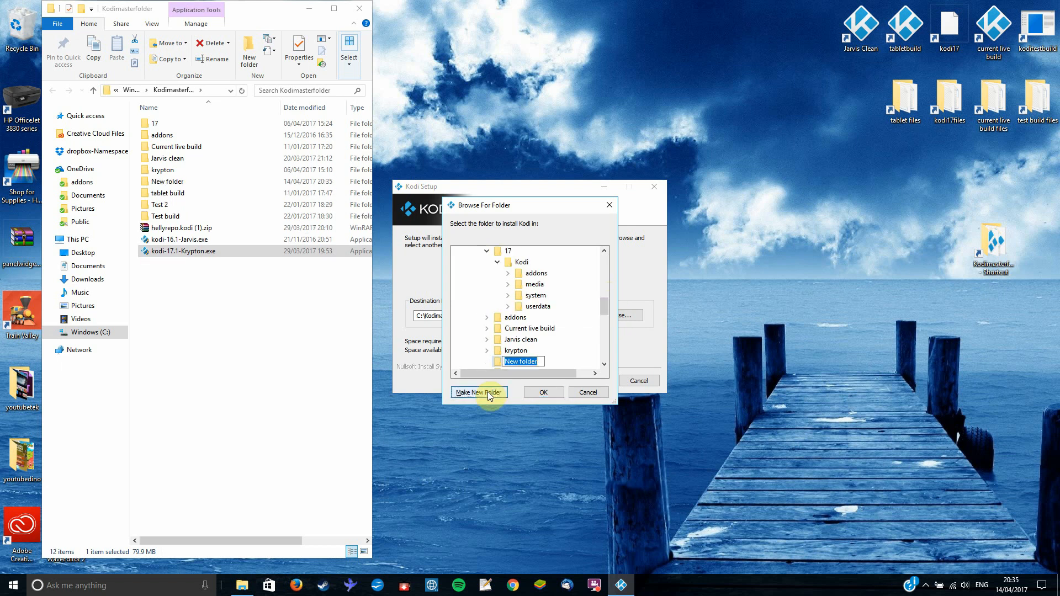
pyautogui.write('kodi 17')
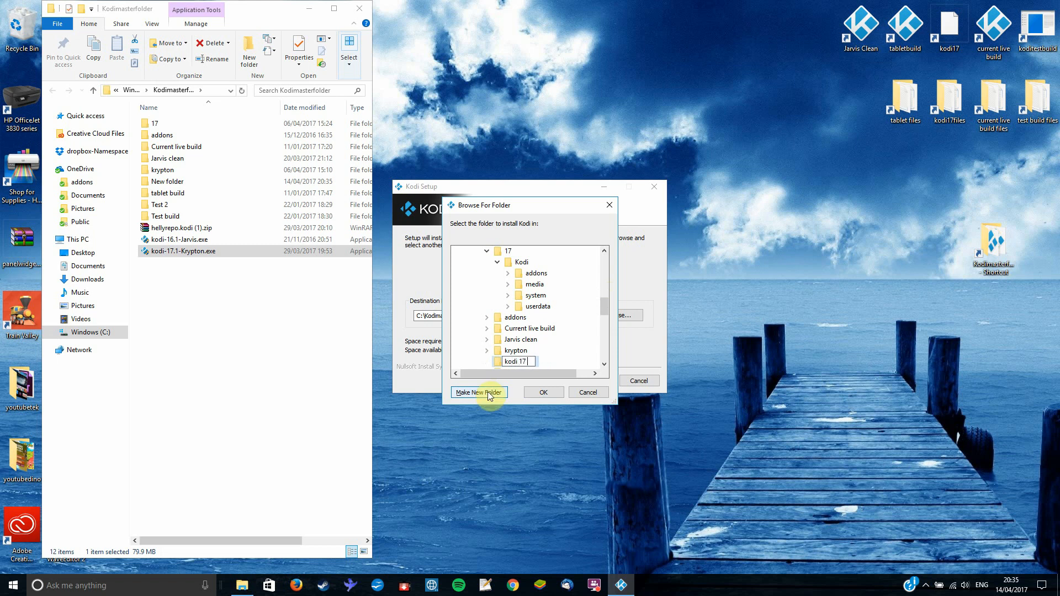
pyautogui.write('video')
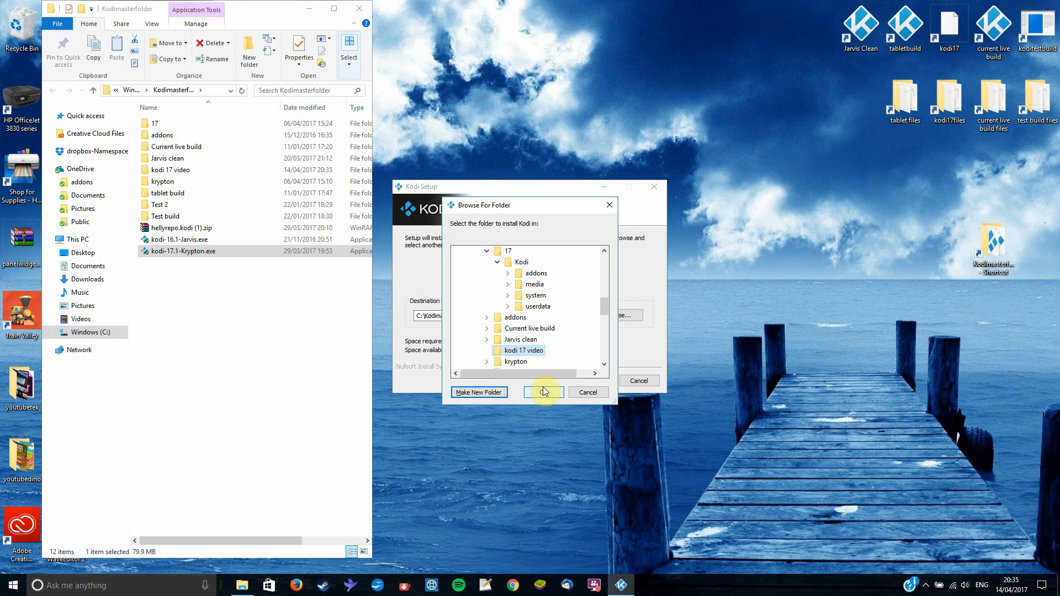
pyautogui.click(543, 392)
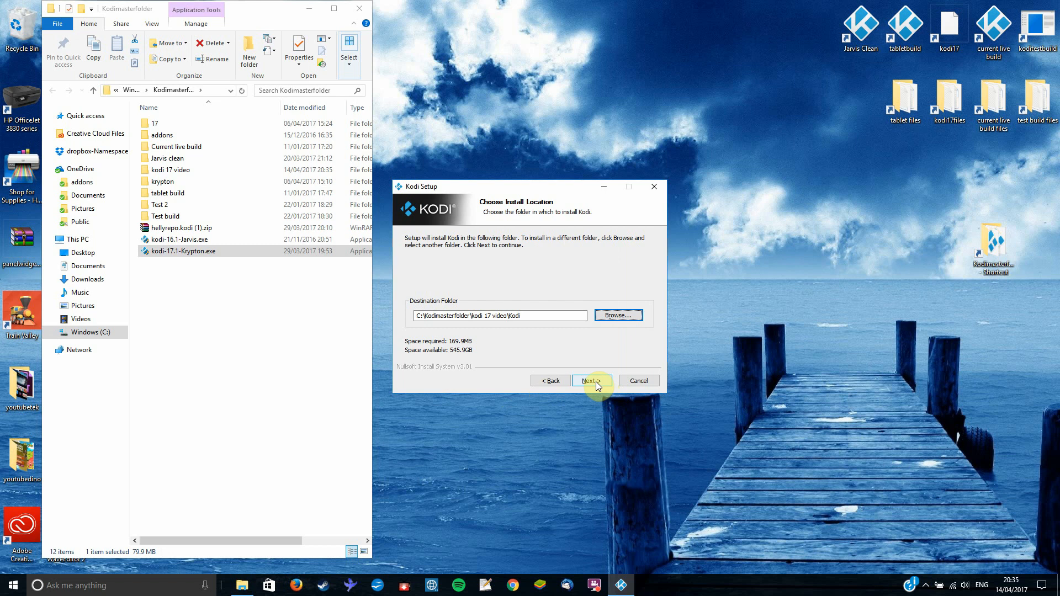
# Install Kodi 17 with the default Start Menu folder and finish without running Kodi.
pyautogui.click(591, 381)
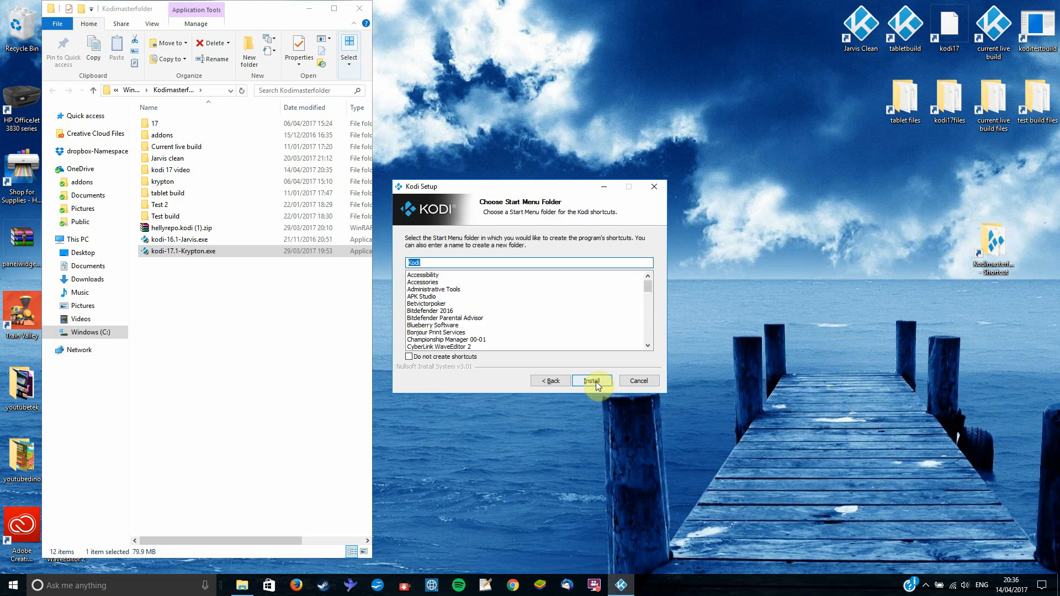
pyautogui.click(591, 380)
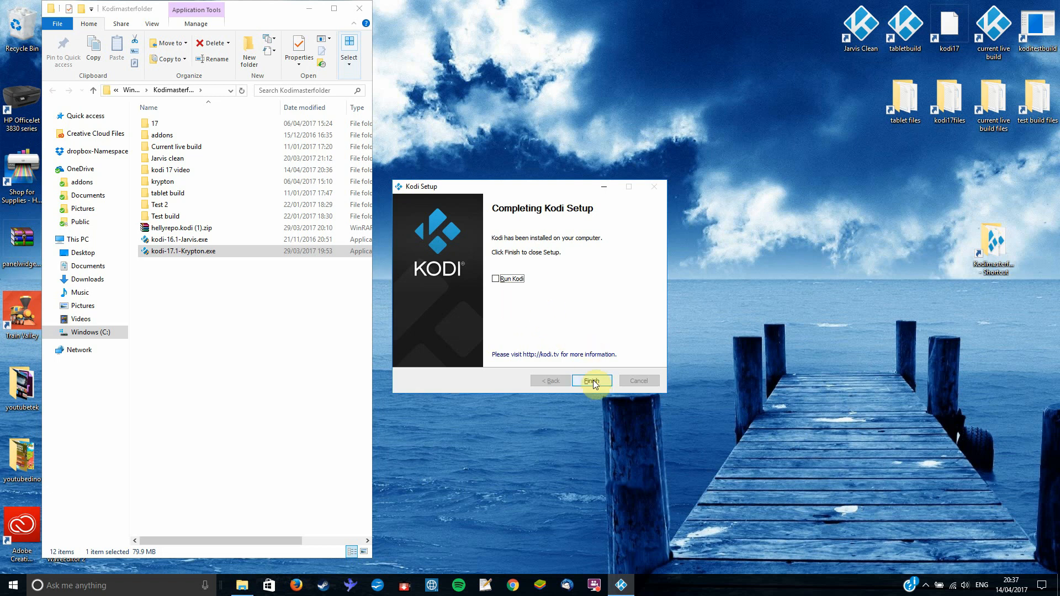
pyautogui.click(591, 380)
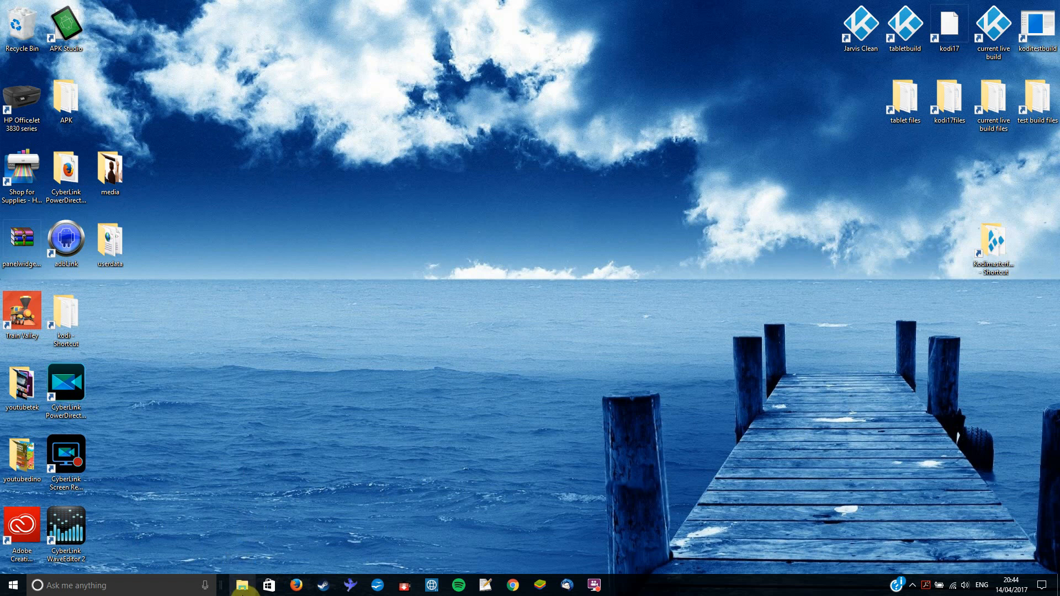
# Navigate to C:\Kodimasterfolder\kodi 17 video\Kodi to see kodi.exe and the installed files.
pyautogui.click(242, 585)
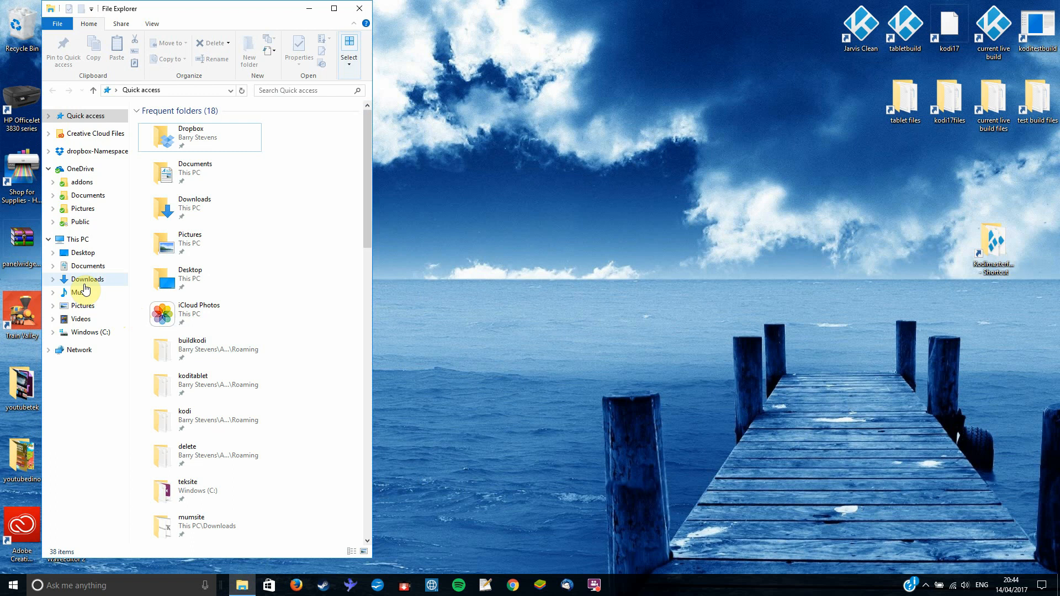
pyautogui.click(77, 239)
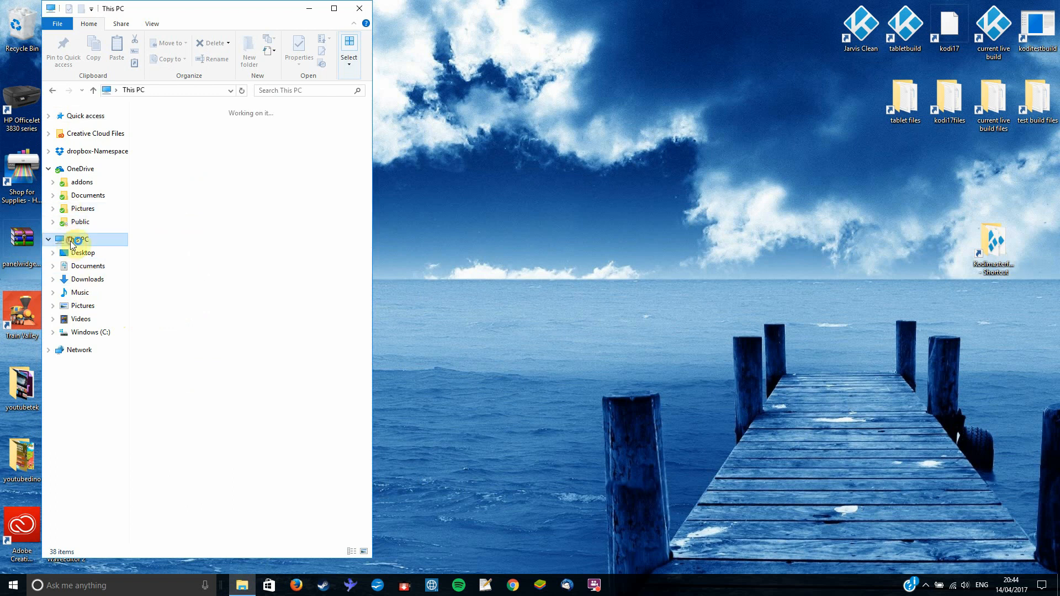
pyautogui.click(72, 239)
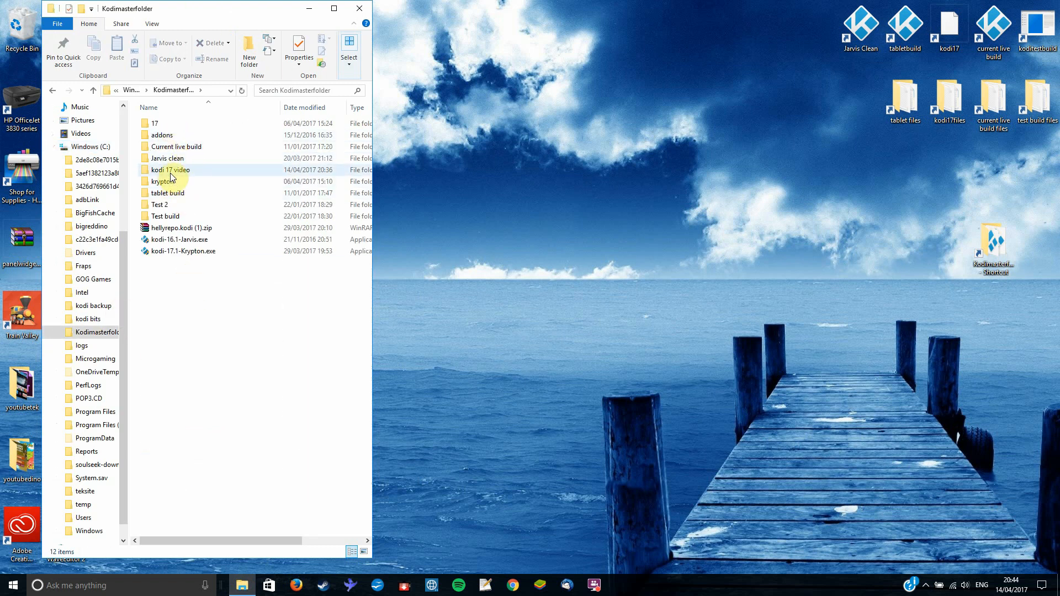
pyautogui.doubleClick(170, 170)
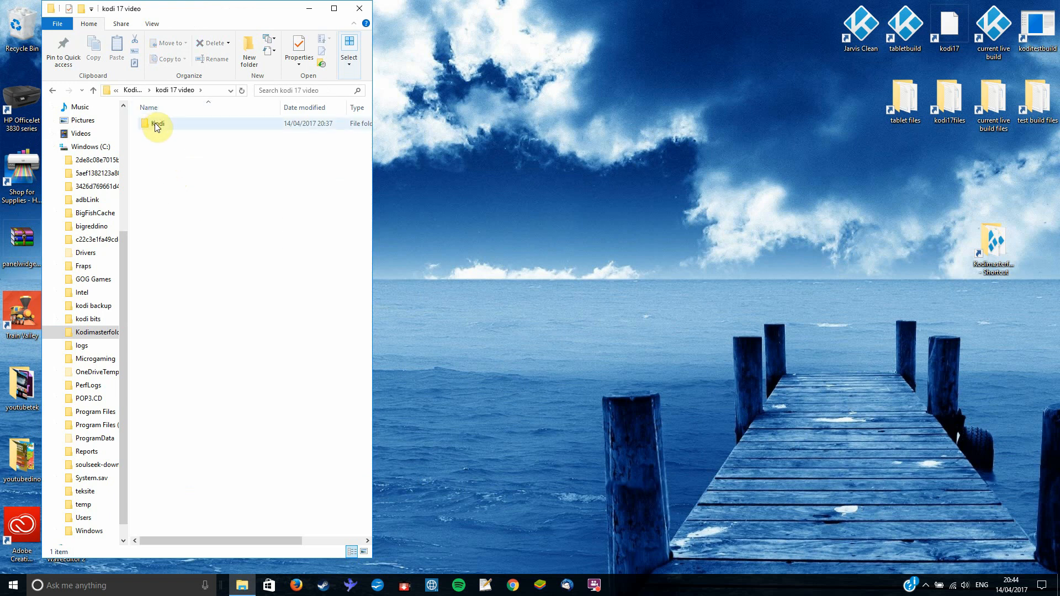
pyautogui.doubleClick(159, 123)
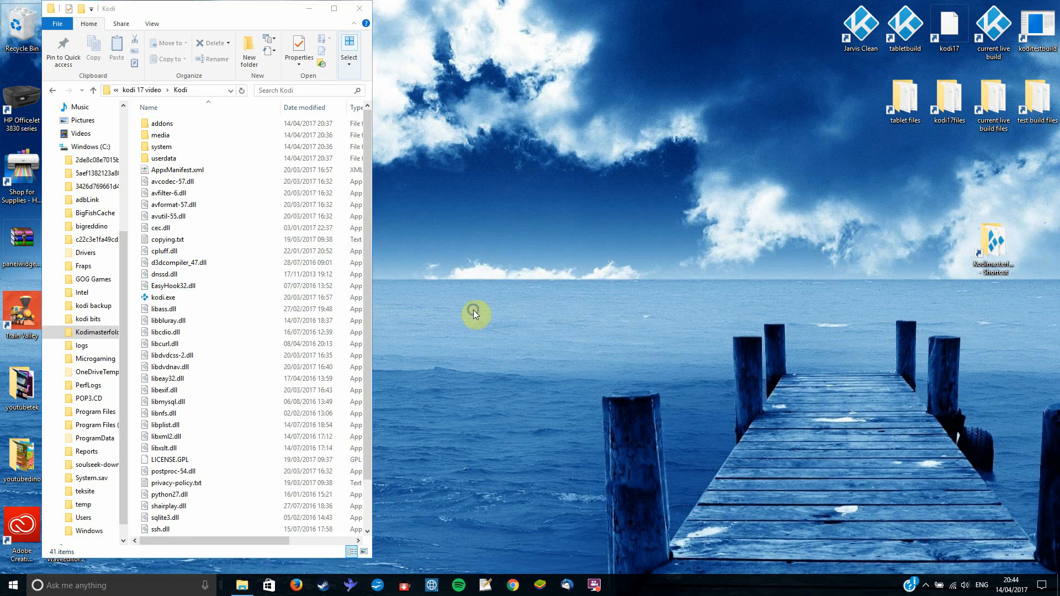
# Start a new desktop shortcut targeting kodi.exe in C:\Kodimasterfolder\kodi 17 video\Kodi.
pyautogui.rightClick(475, 314)
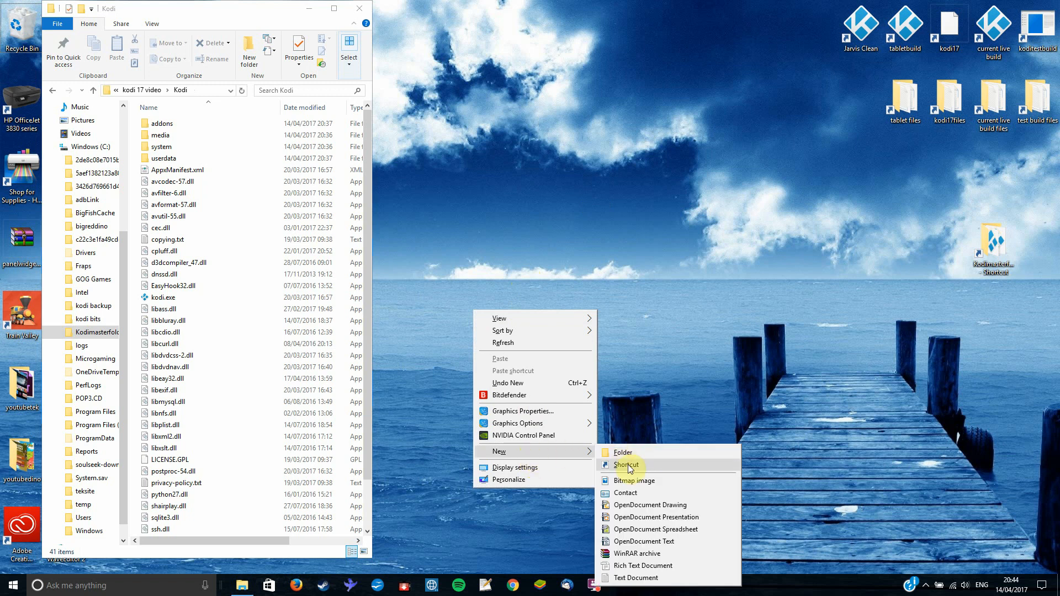
pyautogui.click(625, 465)
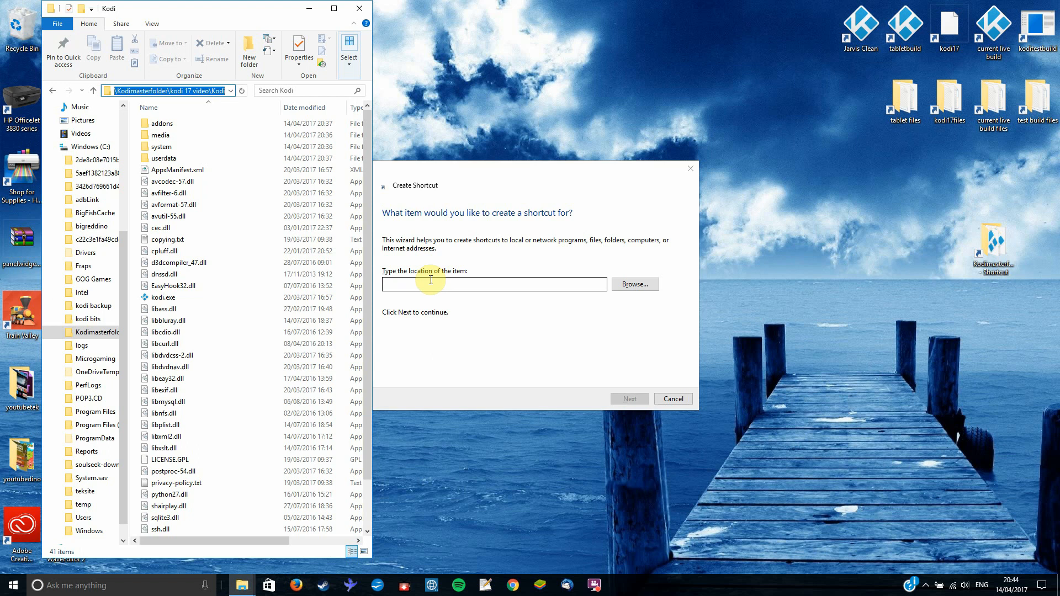
pyautogui.write('C:\\Kodimasterfolder\\kodi 17 video\\Kodi')
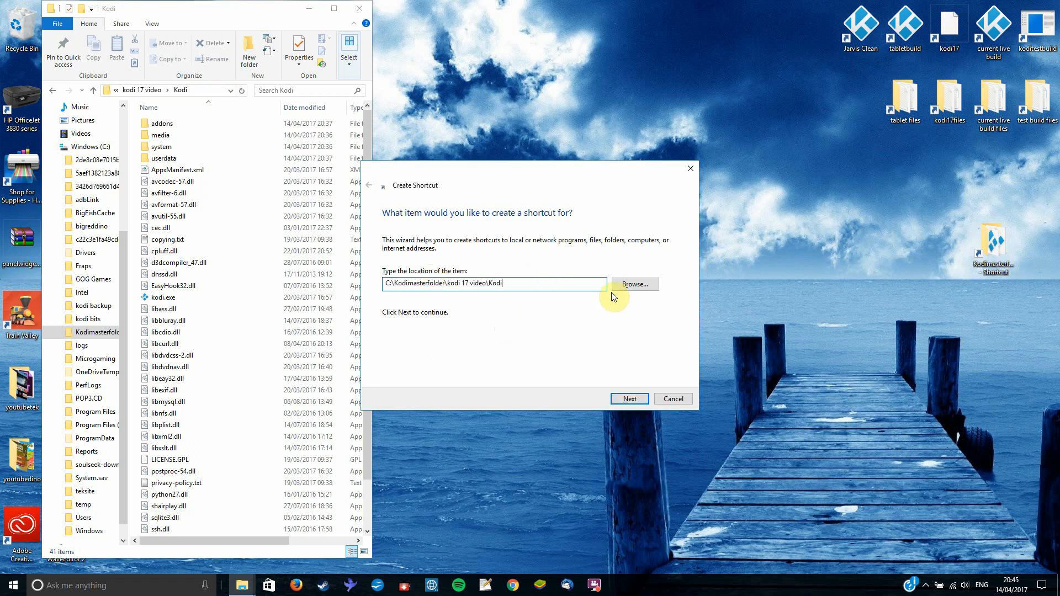
pyautogui.click(633, 283)
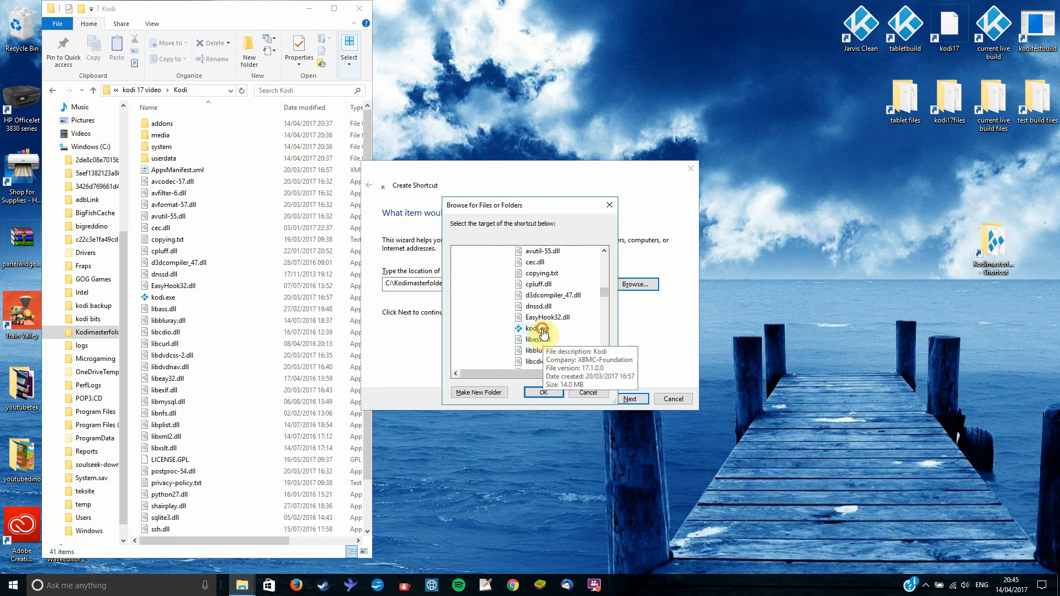
pyautogui.click(543, 393)
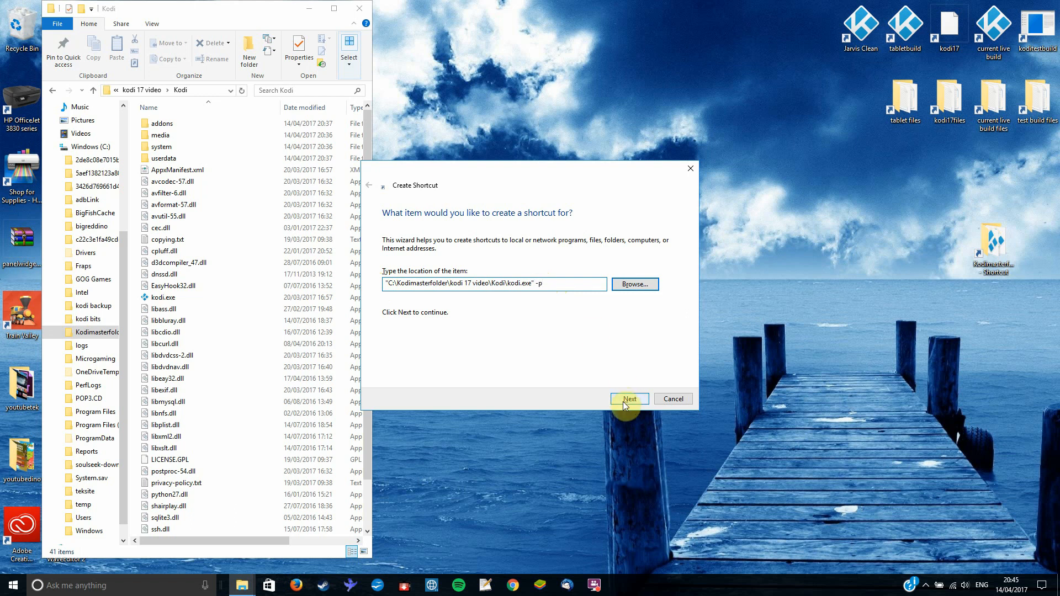
# Keep the -p portable flag on the target and name the shortcut kodivideo.
pyautogui.click(628, 399)
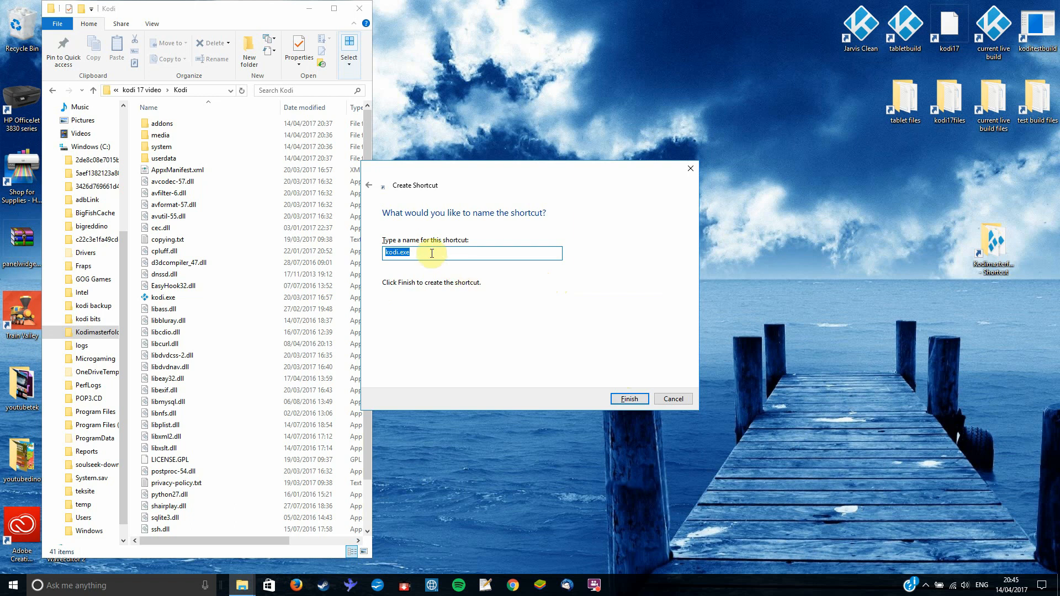
pyautogui.write('kodivideo')
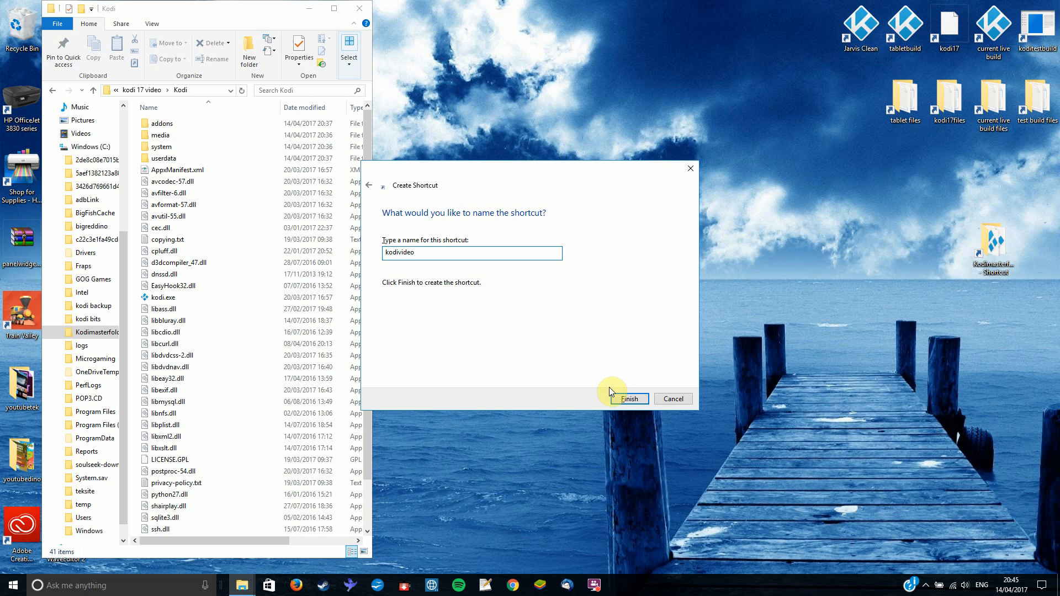
pyautogui.click(629, 399)
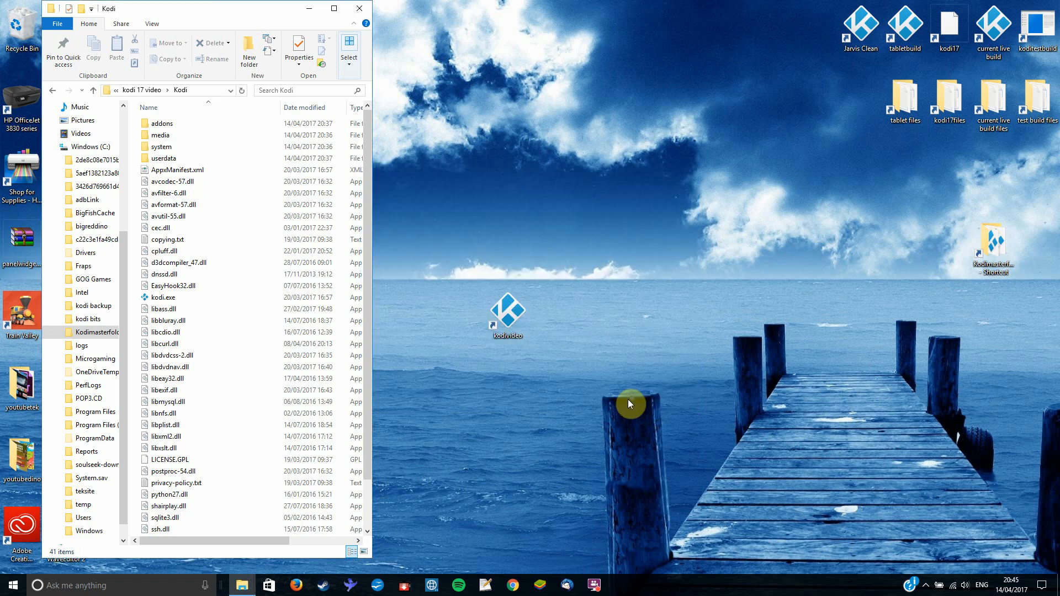
# Move the kodivideo shortcut to the top of the desktop.
pyautogui.click(507, 314)
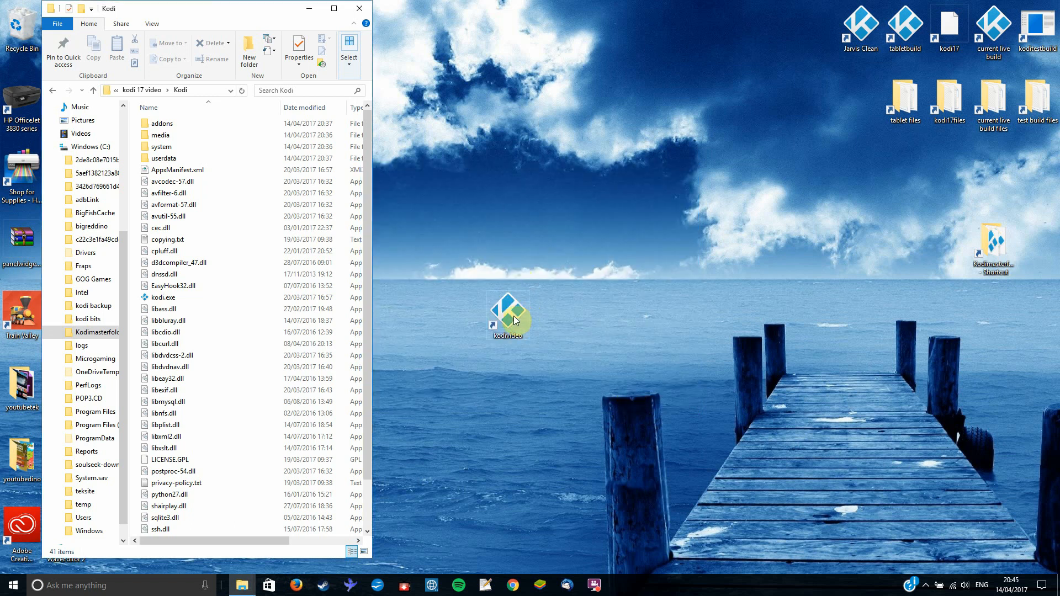
pyautogui.moveTo(510, 317); pyautogui.dragTo(502, 244)
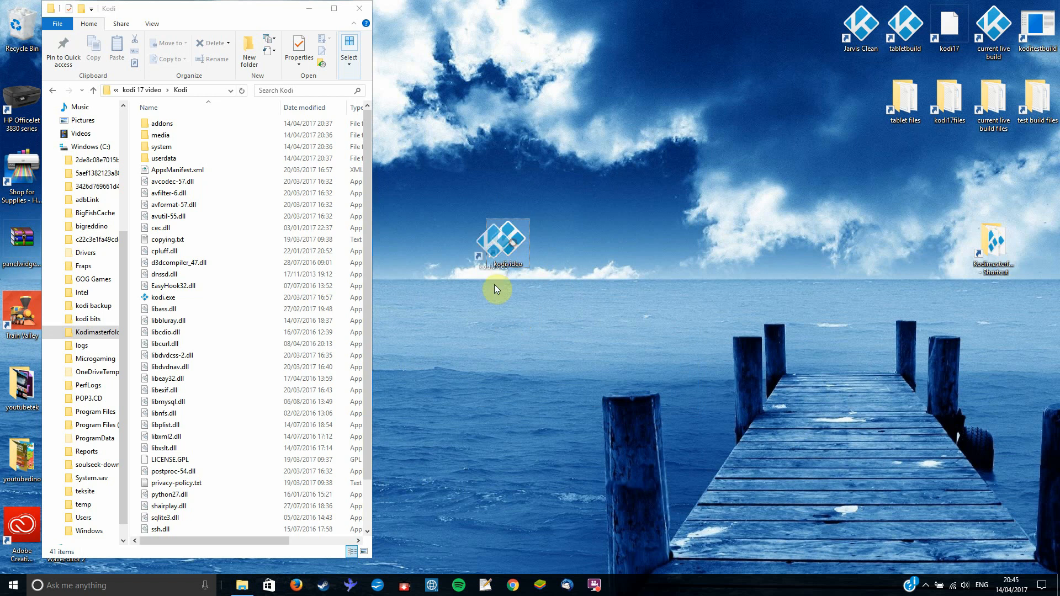
pyautogui.moveTo(504, 244); pyautogui.dragTo(507, 27)
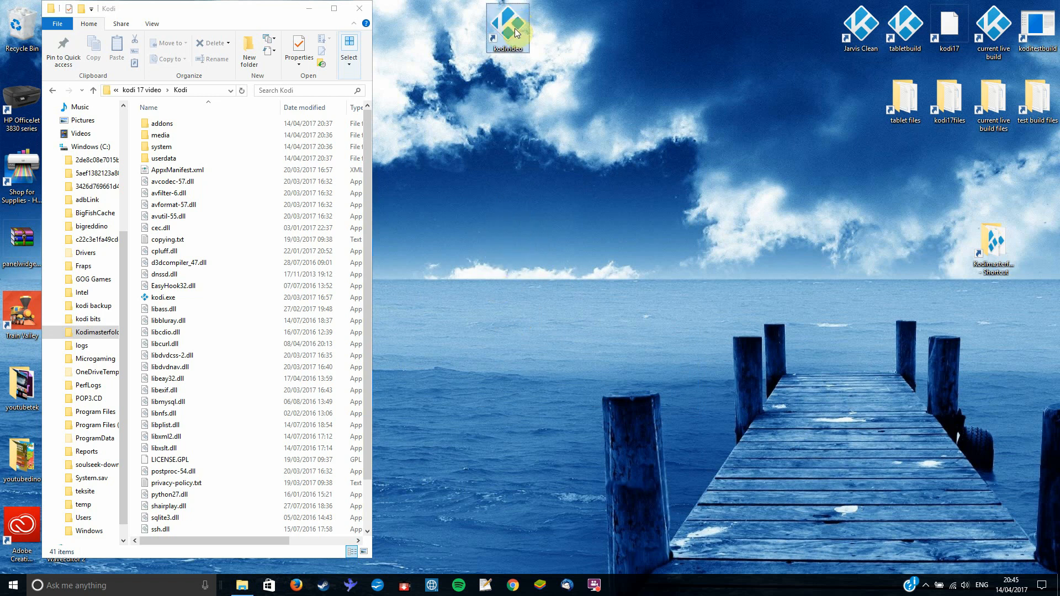
# Run Kodi once in portable mode and view the newly created portable_data folder's contents.
pyautogui.scroll(-3)
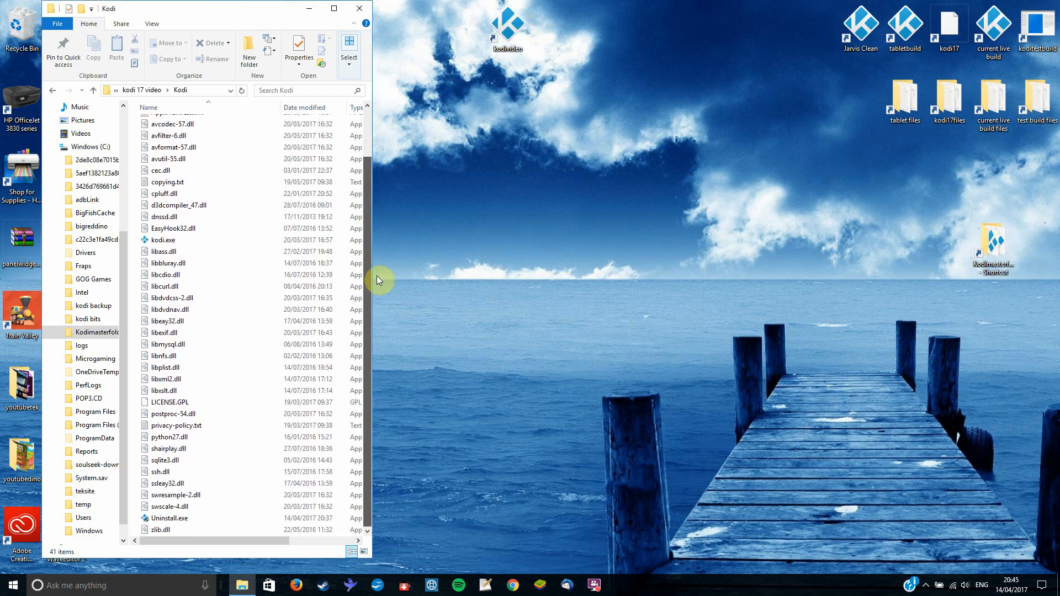
pyautogui.click(171, 507)
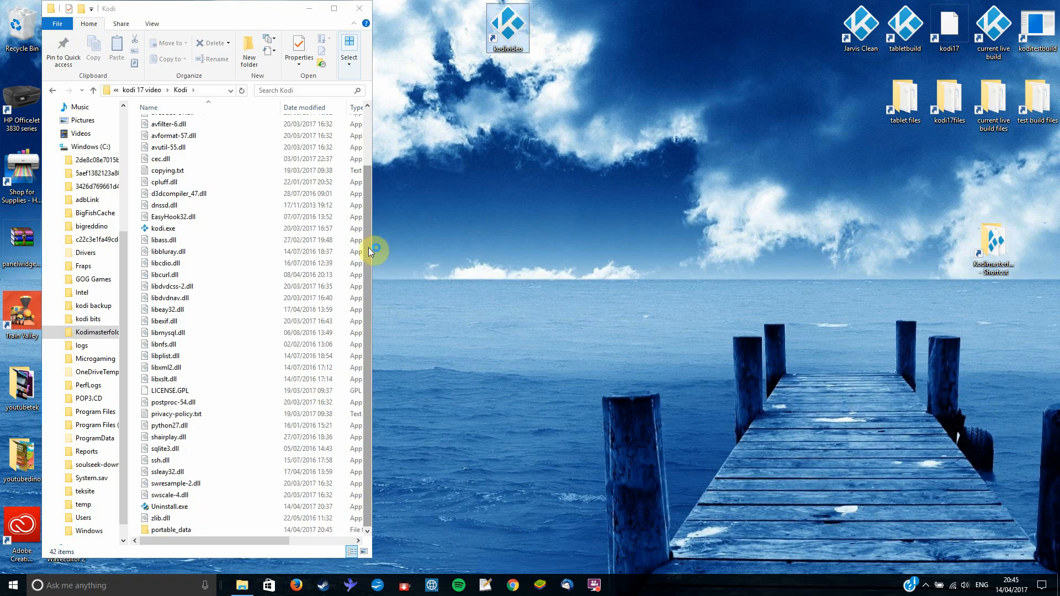
pyautogui.click(616, 586)
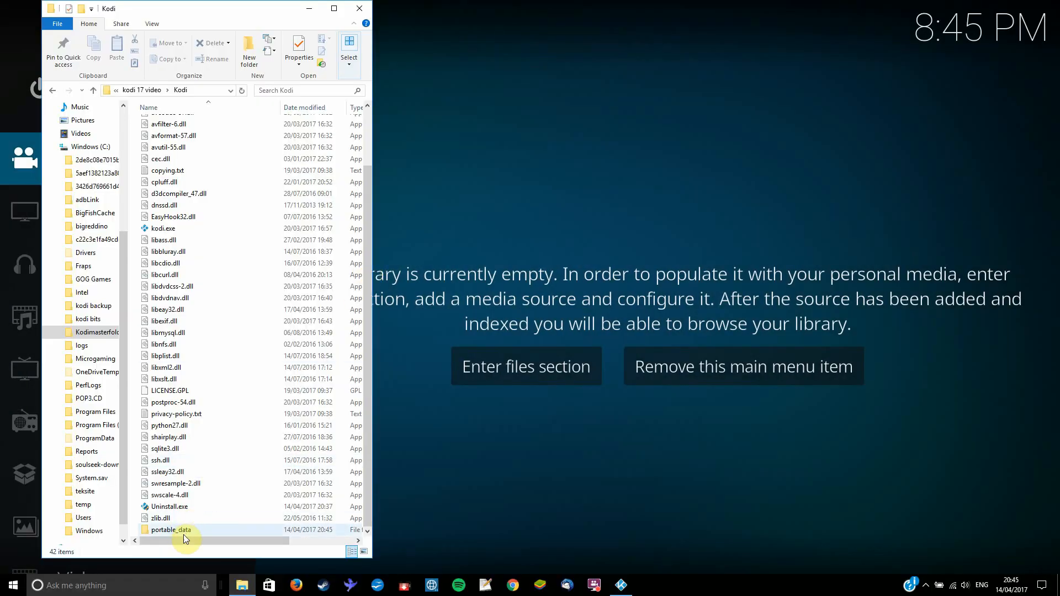
pyautogui.moveTo(171, 531)
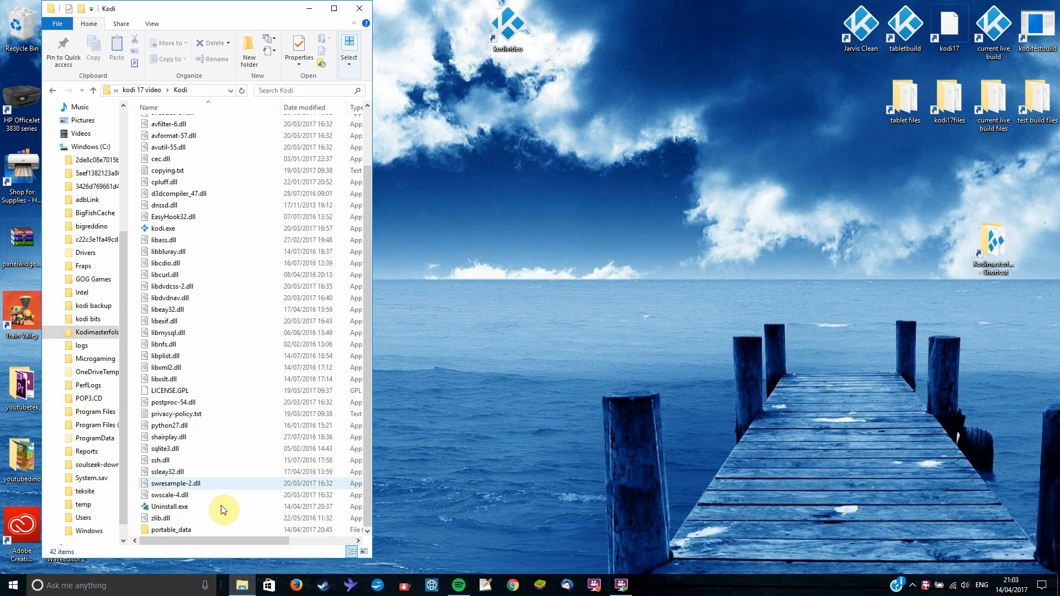
pyautogui.doubleClick(173, 530)
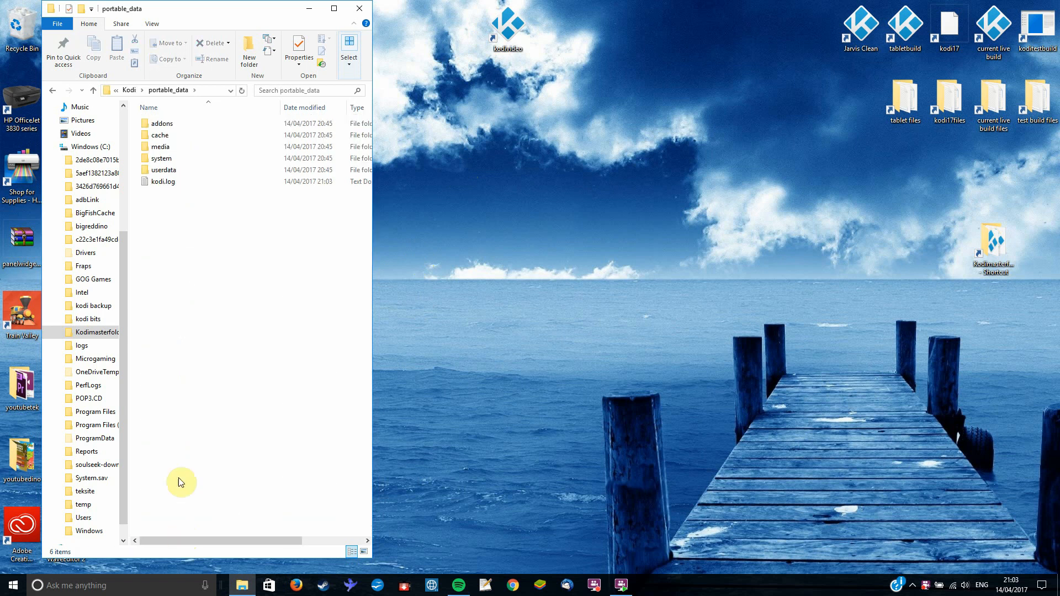
# Look over portable_data's subfolders including userdata, then return to the main Kodi folder.
pyautogui.click(163, 123)
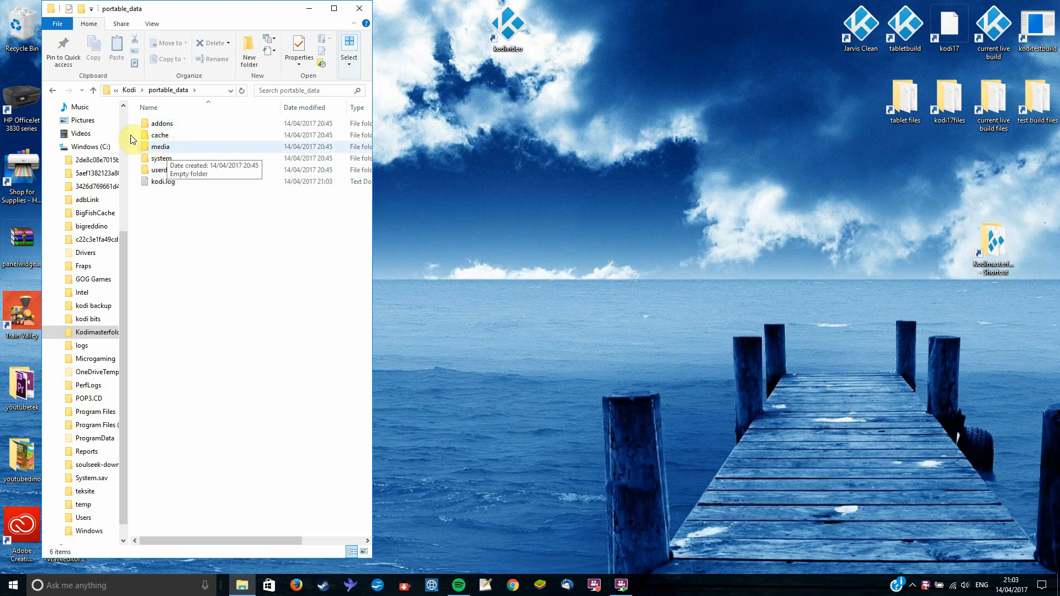
pyautogui.moveTo(235, 265)
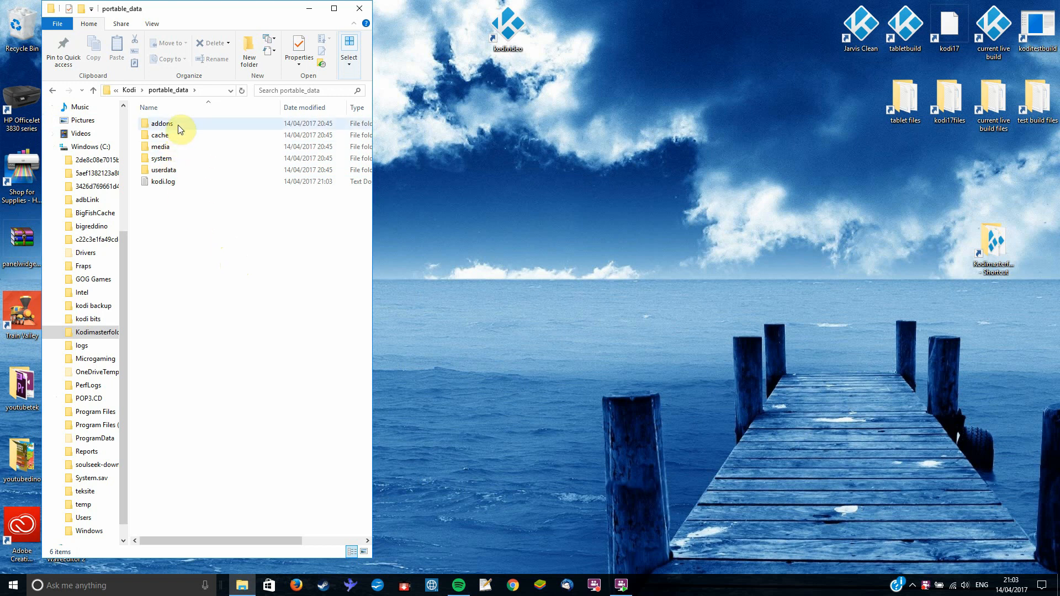
pyautogui.click(164, 170)
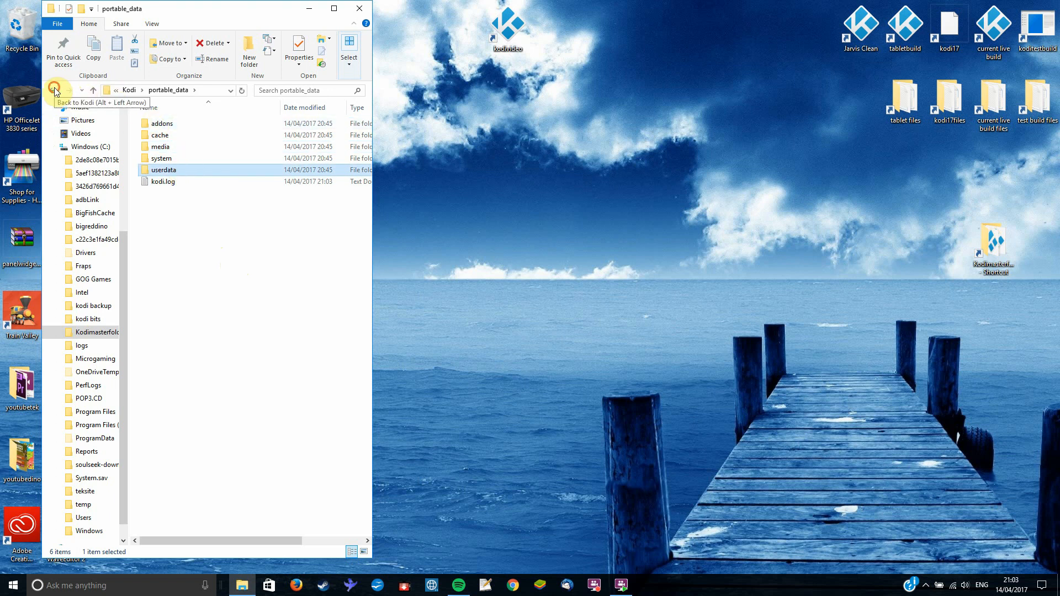
pyautogui.click(56, 90)
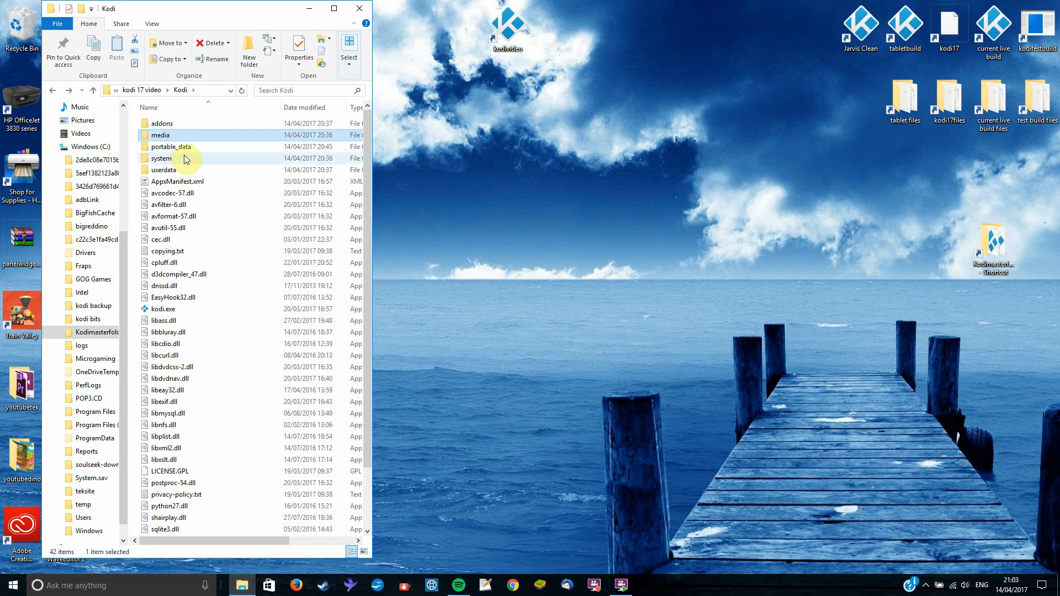
# Revisit portable_data and a subfolder, then go back to the Kodi install folder.
pyautogui.doubleClick(171, 147)
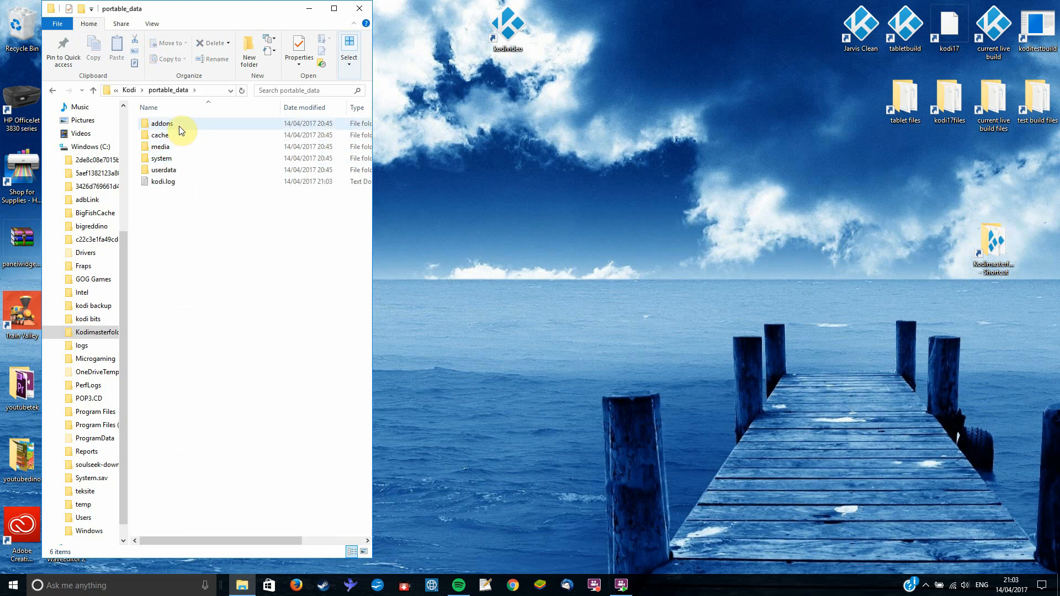
pyautogui.doubleClick(160, 123)
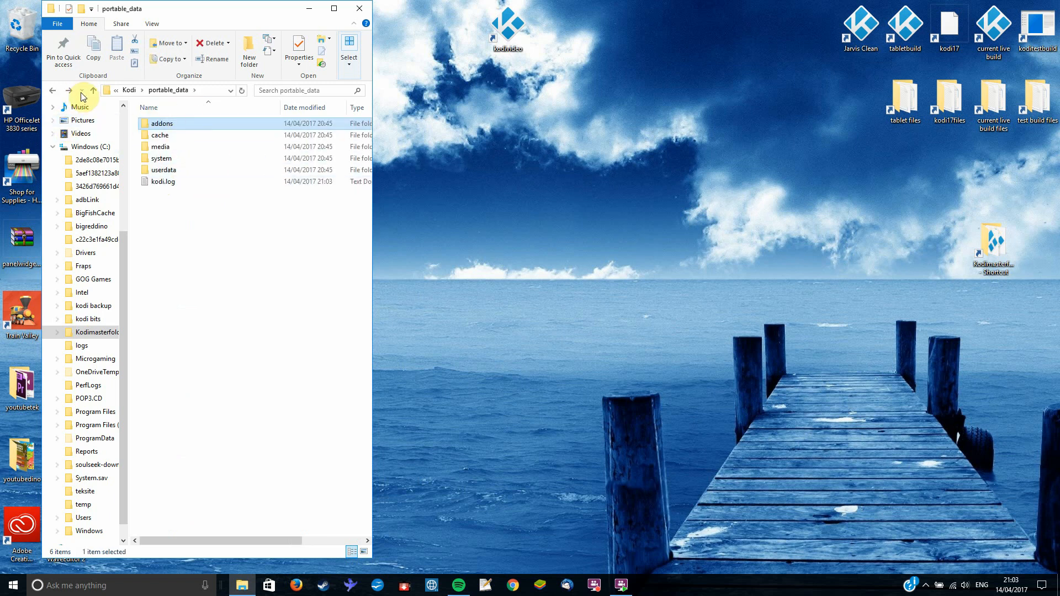
pyautogui.click(93, 90)
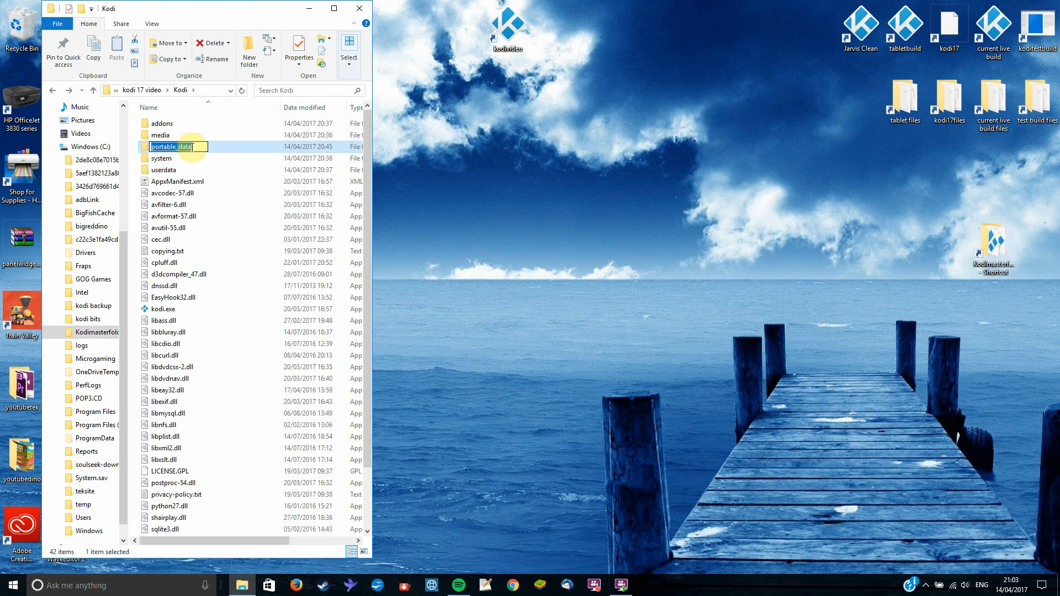
pyautogui.click(173, 193)
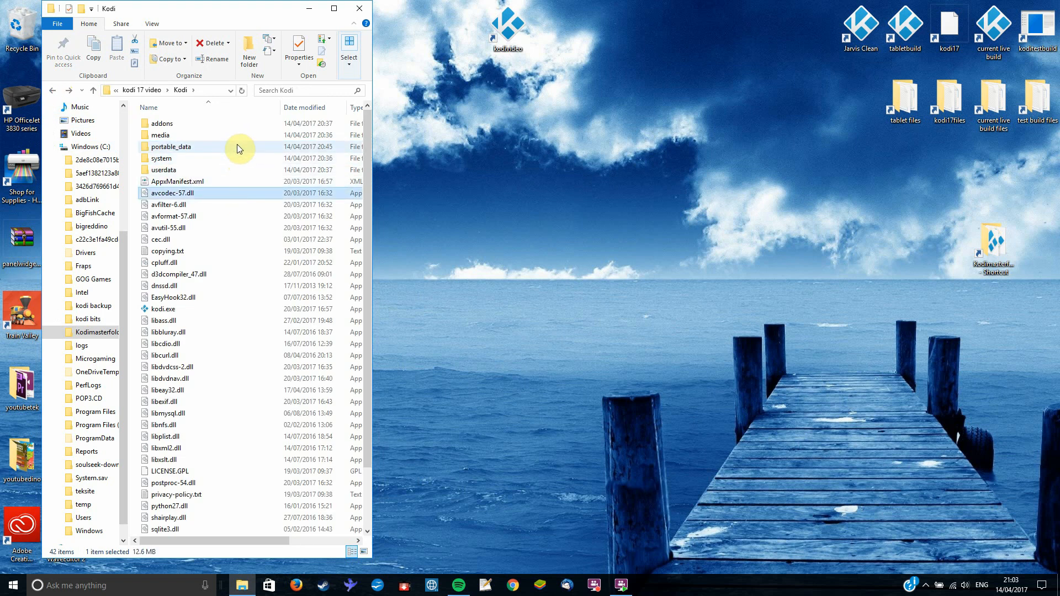
pyautogui.click(170, 147)
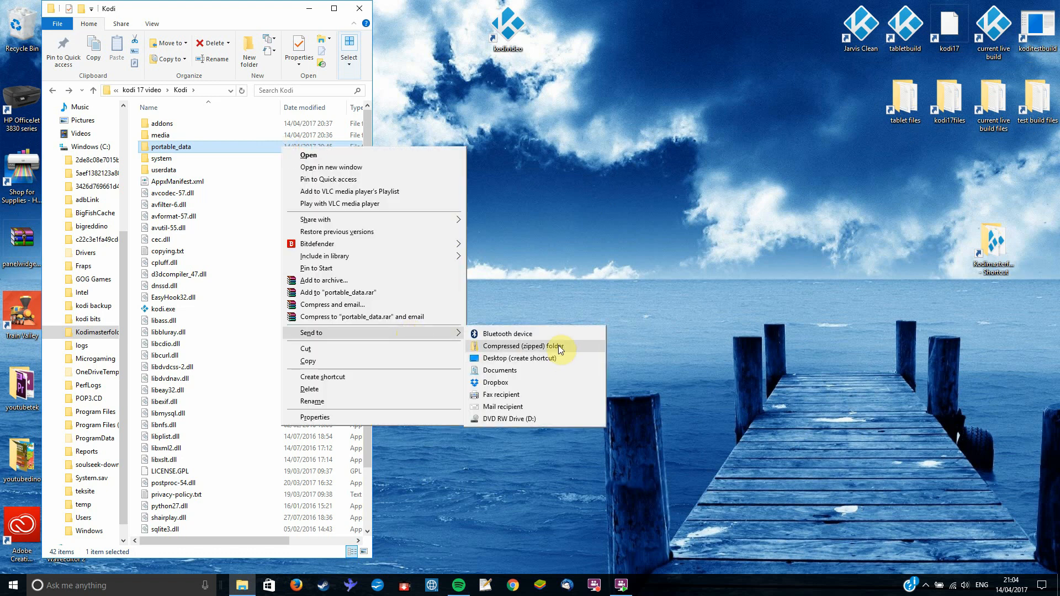
pyautogui.click(511, 346)
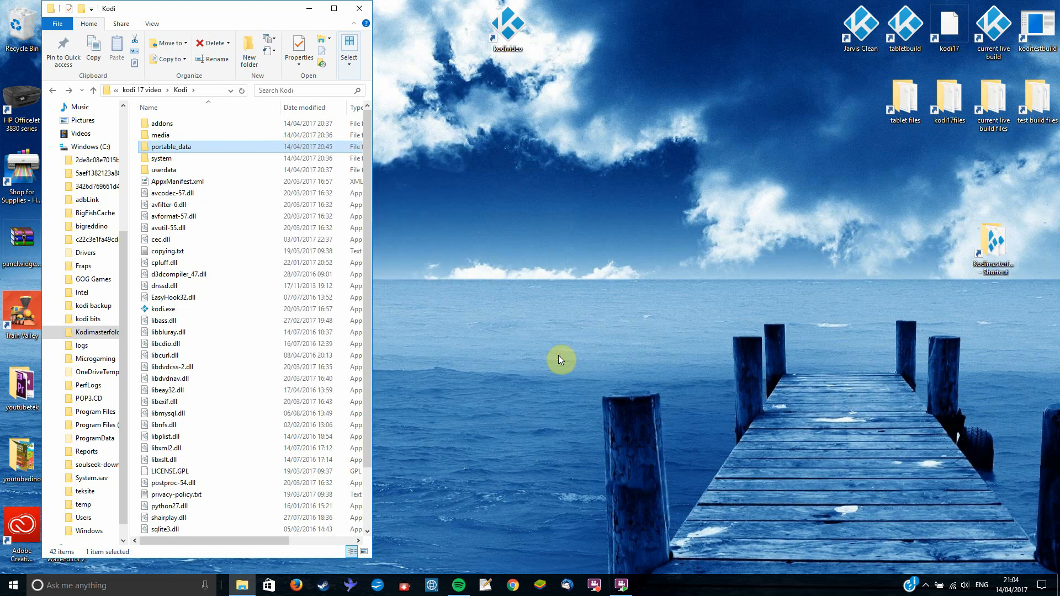
pyautogui.moveTo(308, 10)
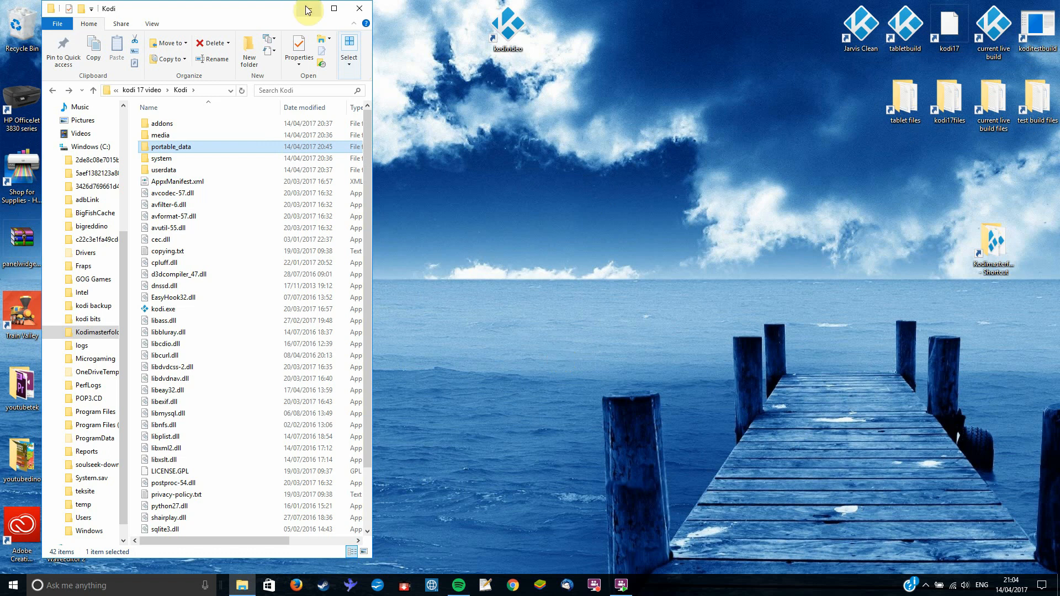
pyautogui.click(334, 8)
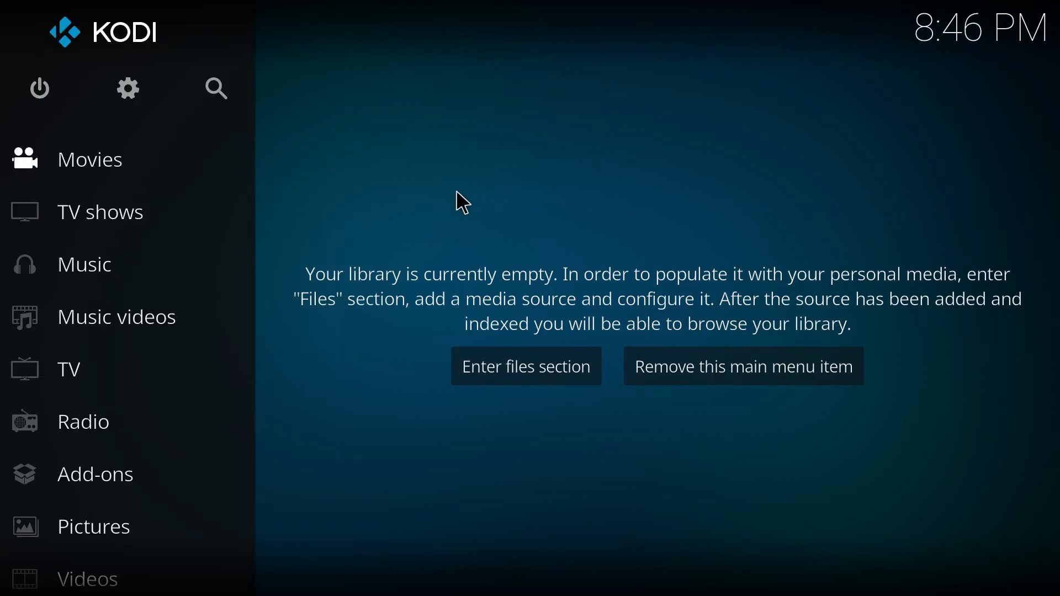
pyautogui.moveTo(216, 88)
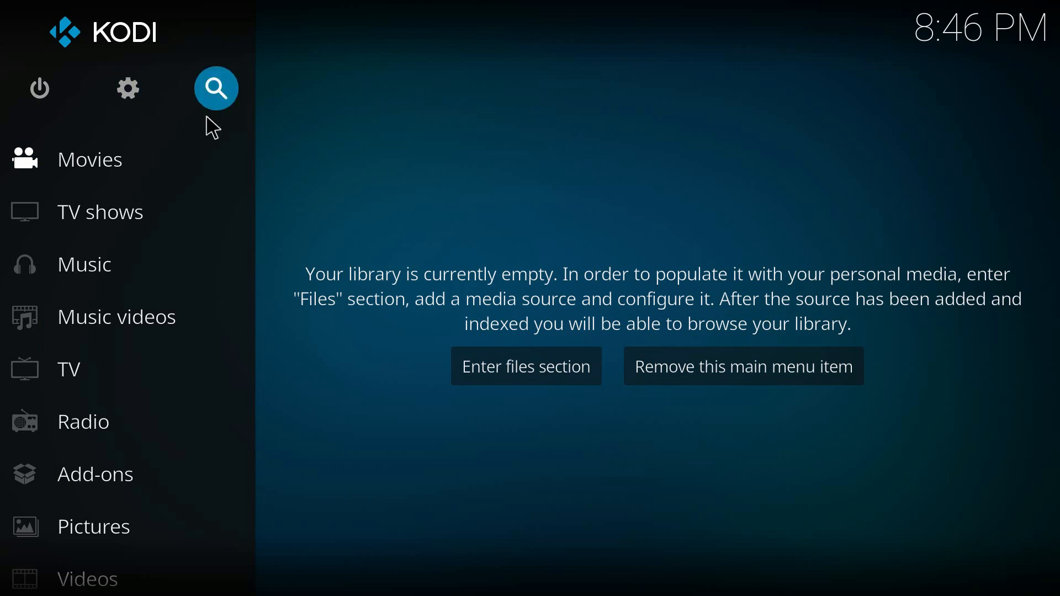
pyautogui.moveTo(374, 165)
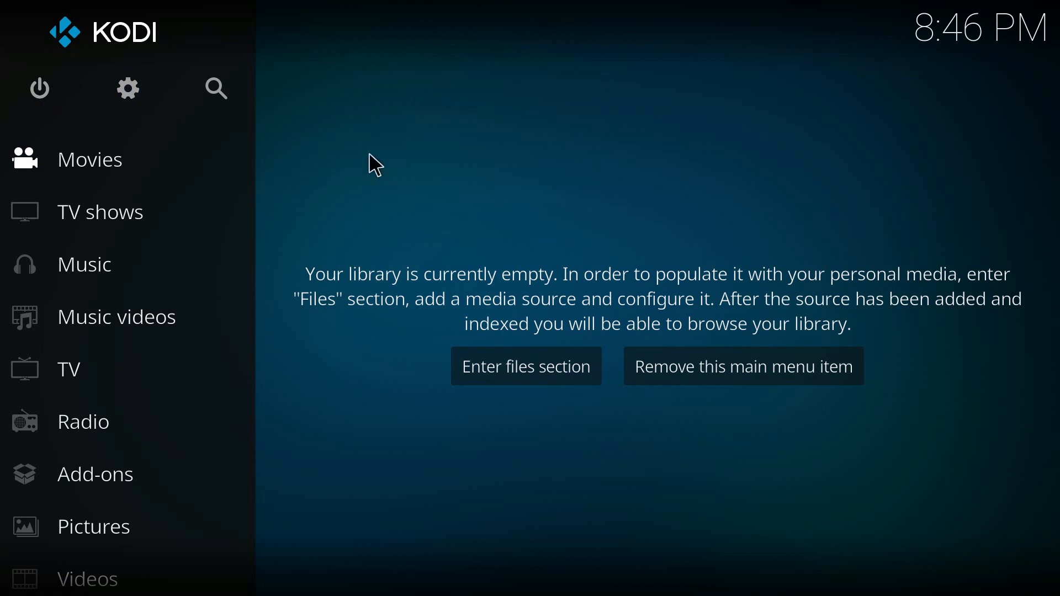